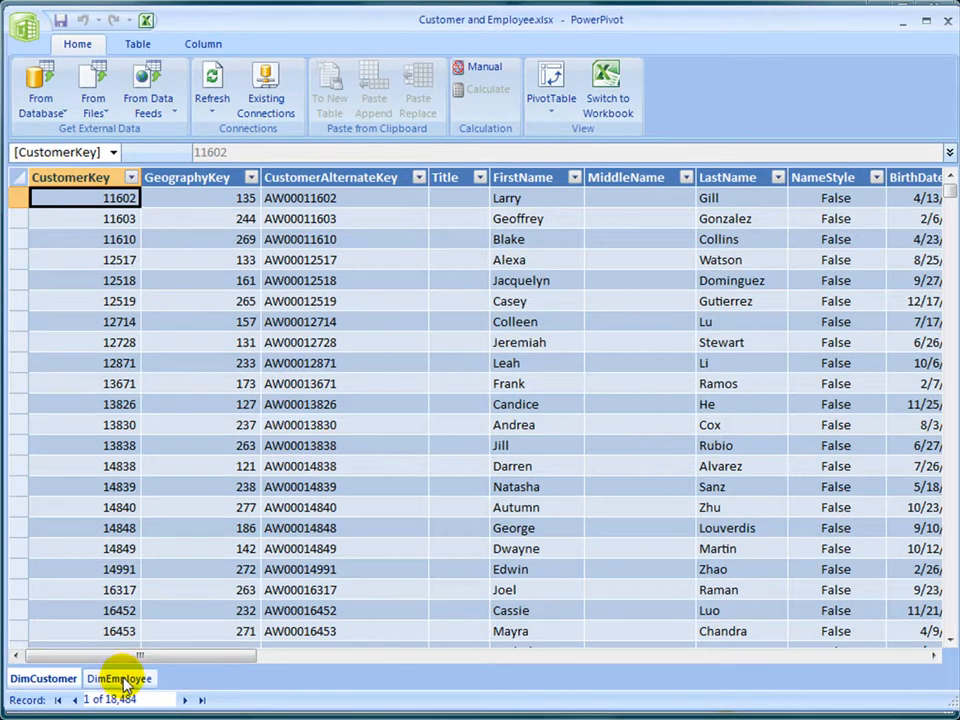
Return from PowerPivot to the workbook and start inserting a flattened PivotTable.
{"action": "left_click", "coordinate": [118, 678]}
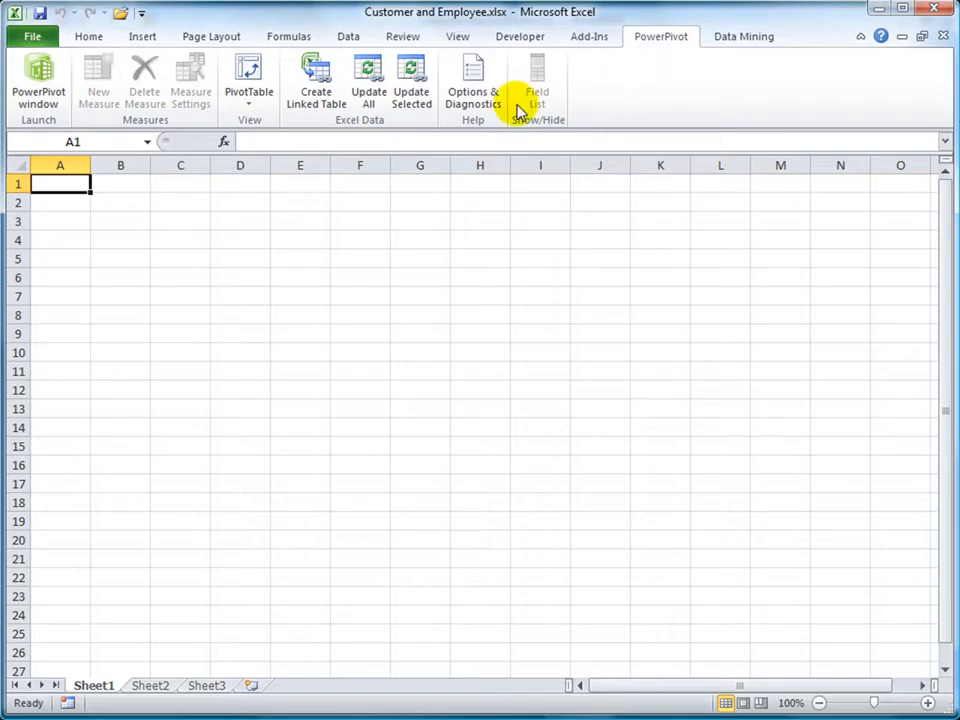
{"action": "left_click", "coordinate": [249, 80]}
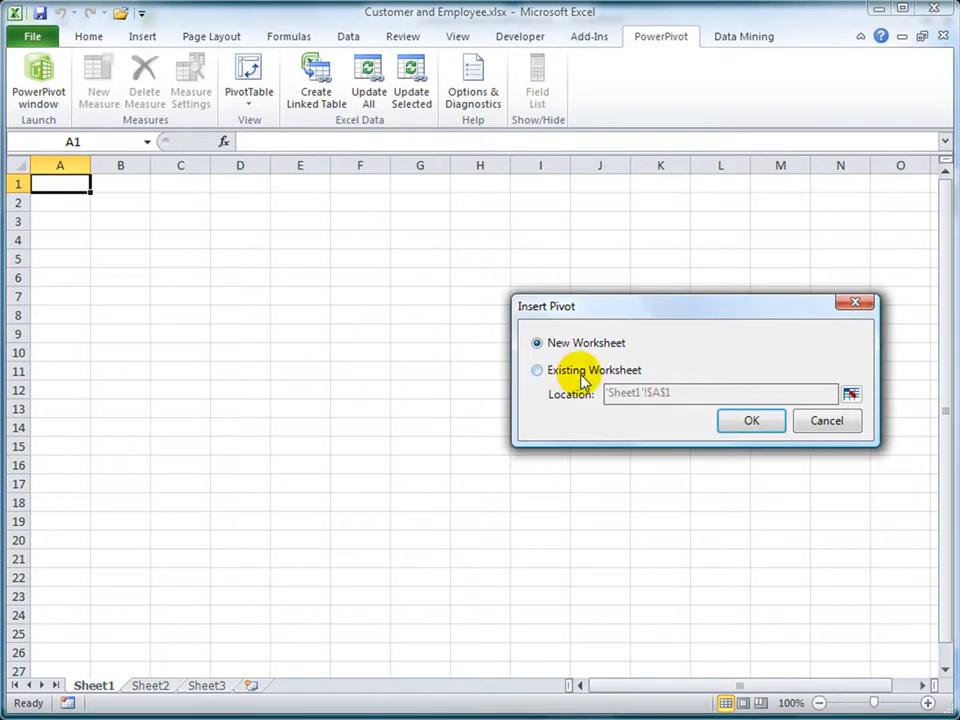
Place the pivot on a new worksheet with MaritalStatus and Gender as row fields.
{"action": "left_click", "coordinate": [751, 420]}
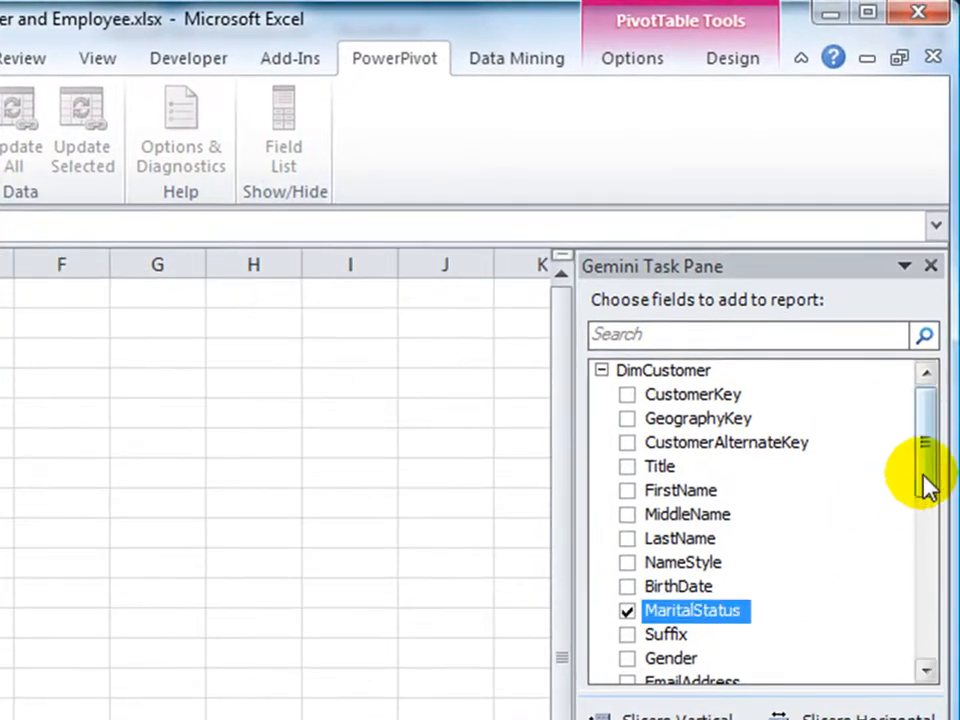
{"action": "left_click", "coordinate": [628, 611]}
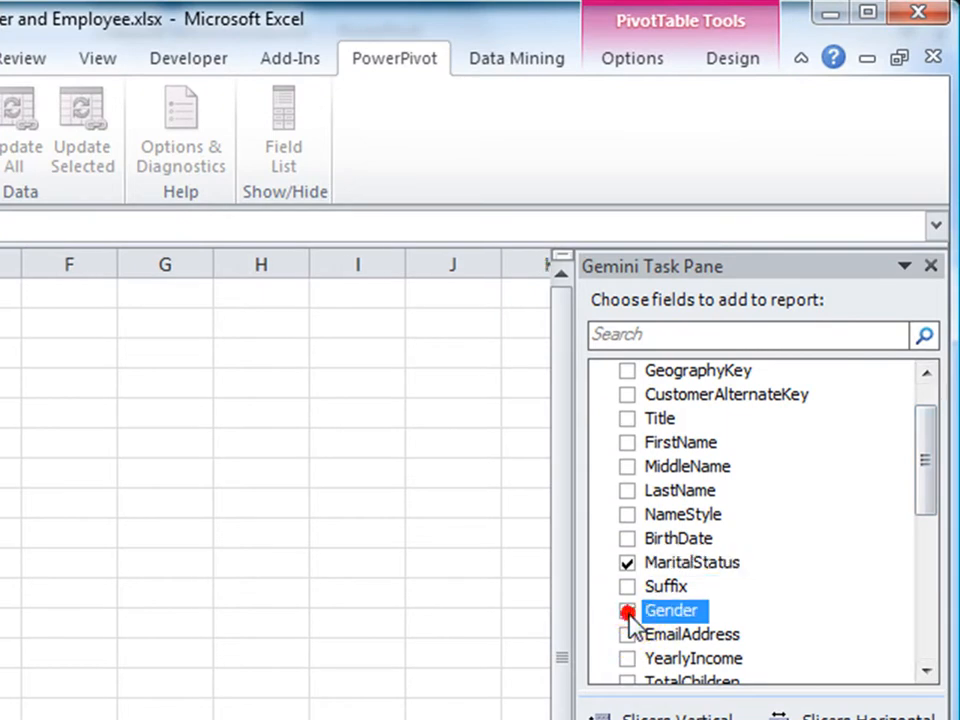
{"action": "left_click", "coordinate": [628, 611]}
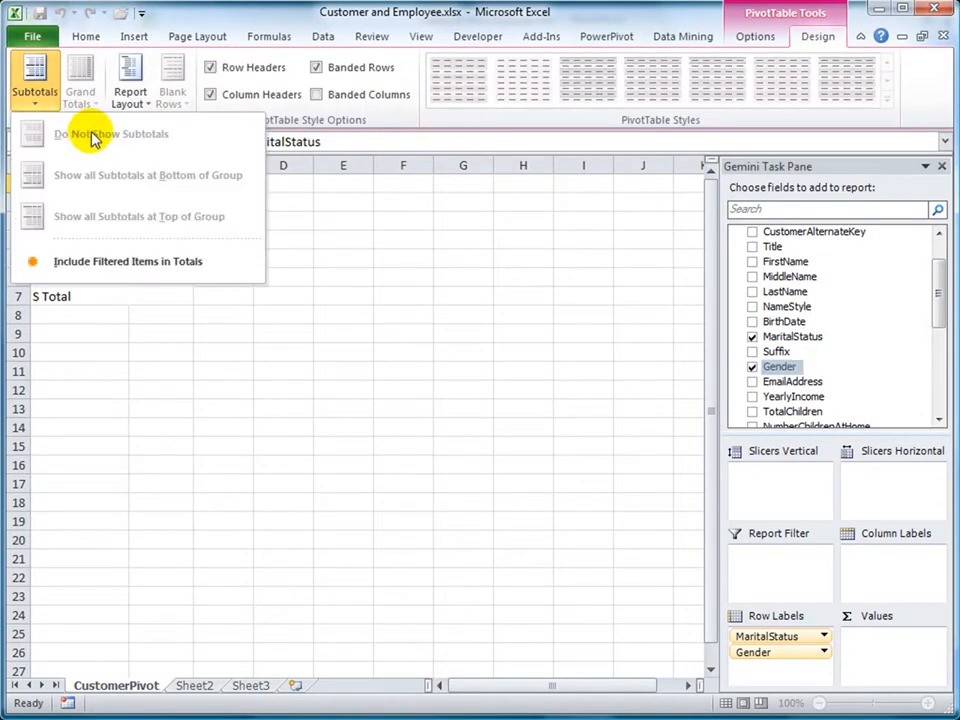
{"action": "mouse_move", "coordinate": [368, 233]}
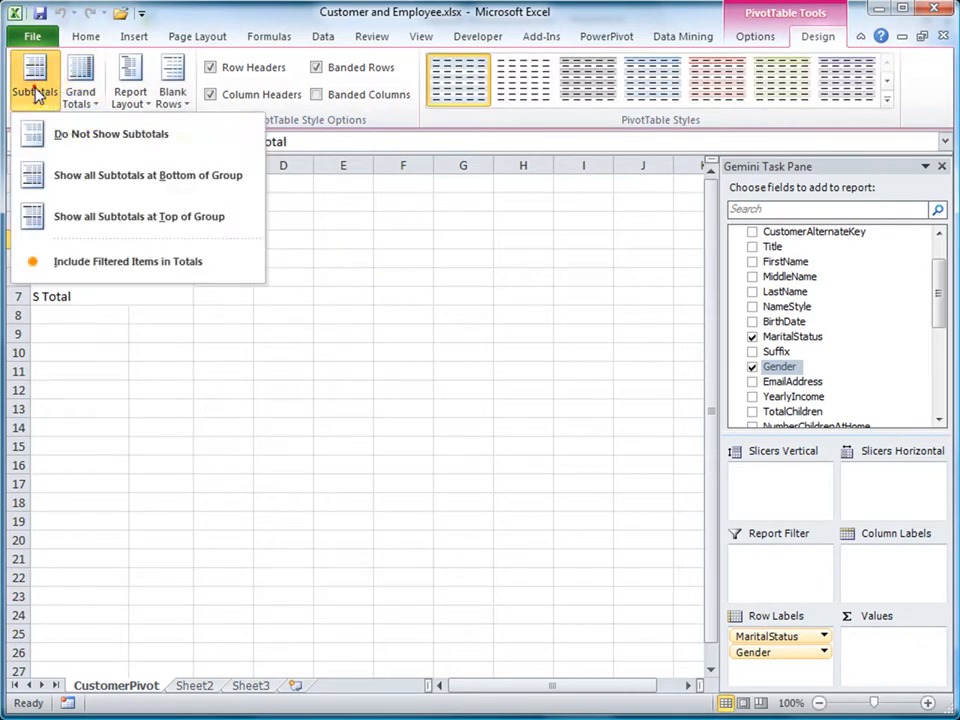
Set the customer pivot's Subtotals option to Do Not Show Subtotals.
{"action": "left_click", "coordinate": [111, 133]}
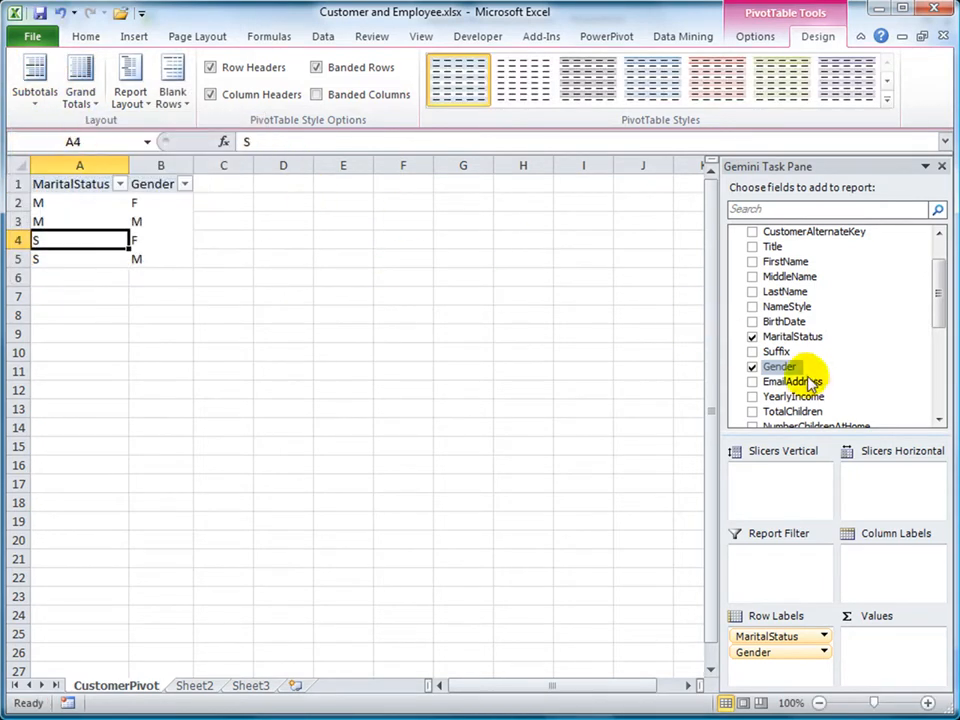
Add YearlyIncome, TotalChildren, NumberChildrenAtHome, EnglishOccupation, HouseOwnerFlag and CommuteDistance to the customer pivot.
{"action": "scroll", "scroll_direction": "down", "scroll_amount": 3}
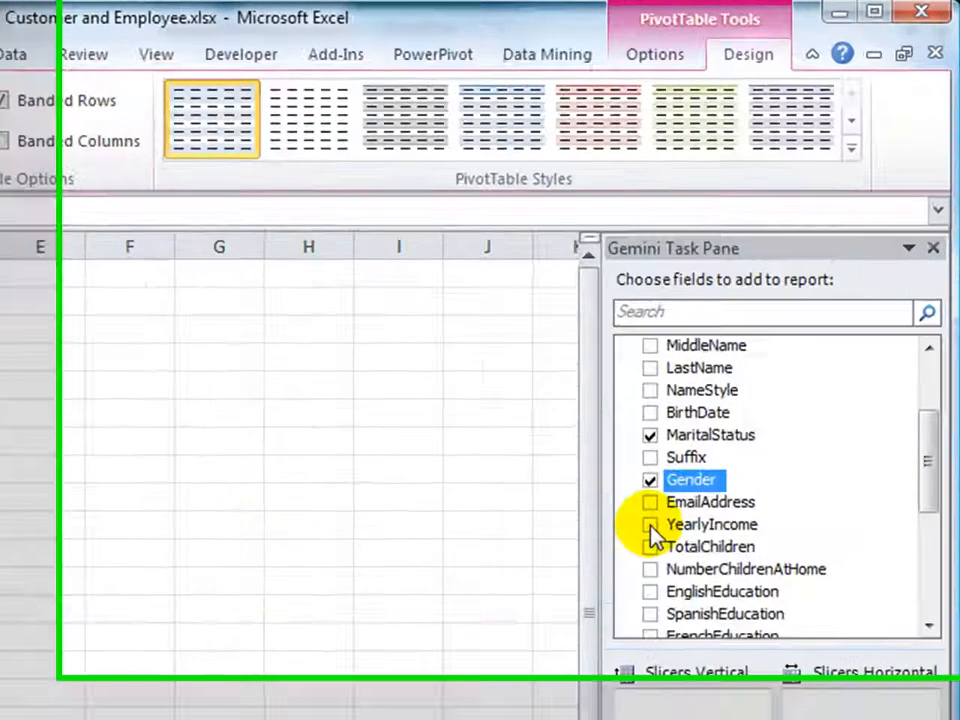
{"action": "left_click", "coordinate": [650, 524]}
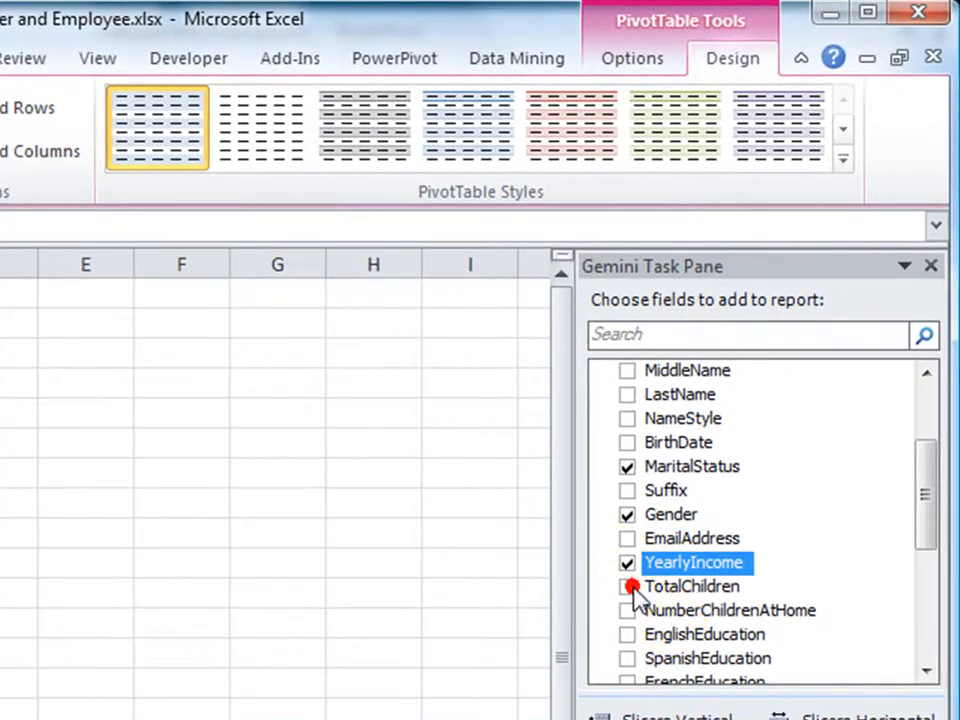
{"action": "left_click", "coordinate": [628, 586]}
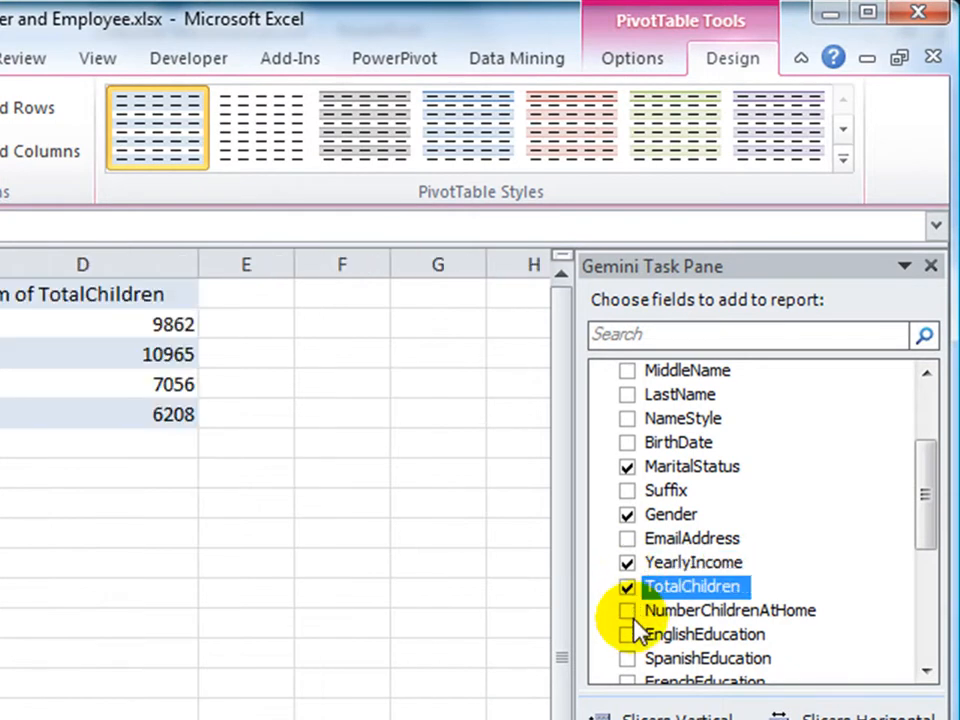
{"action": "left_click", "coordinate": [628, 610]}
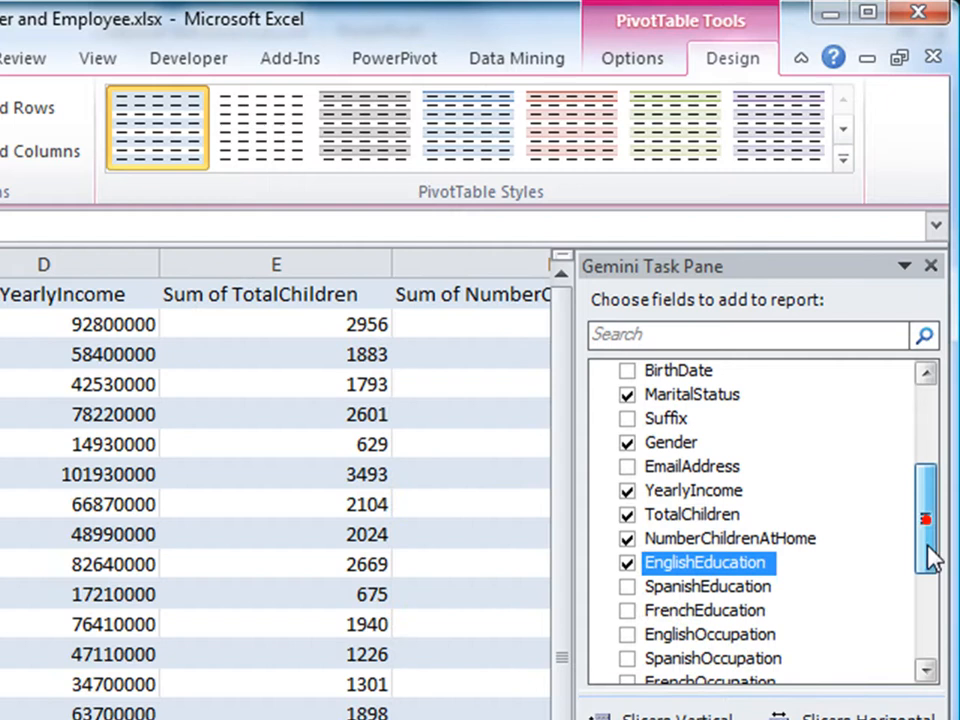
{"action": "scroll", "scroll_direction": "down", "scroll_amount": 3}
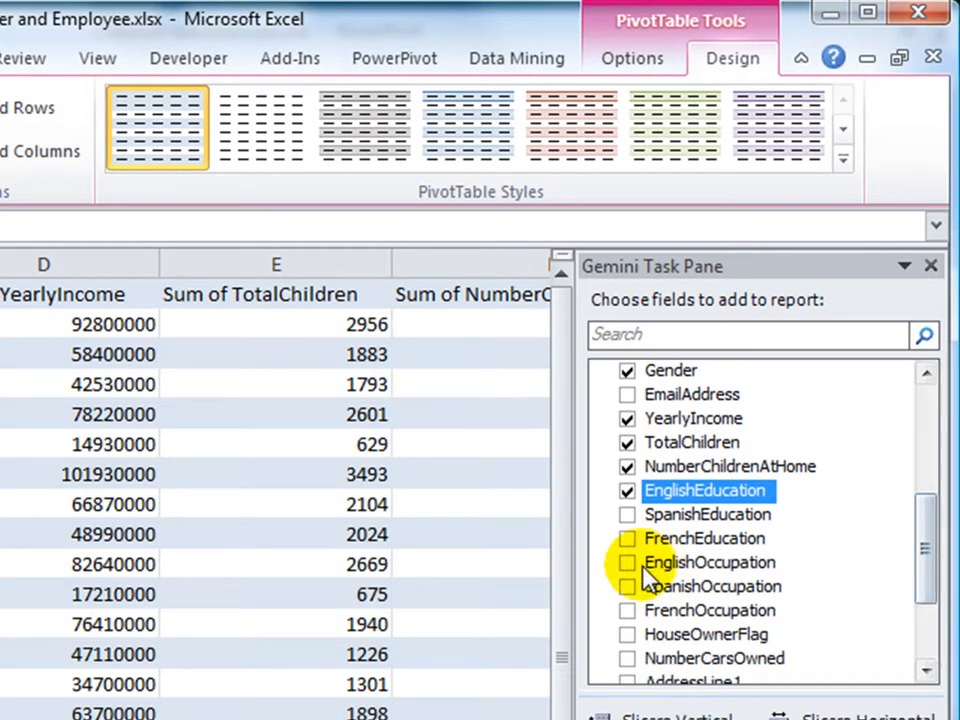
{"action": "left_click", "coordinate": [628, 562]}
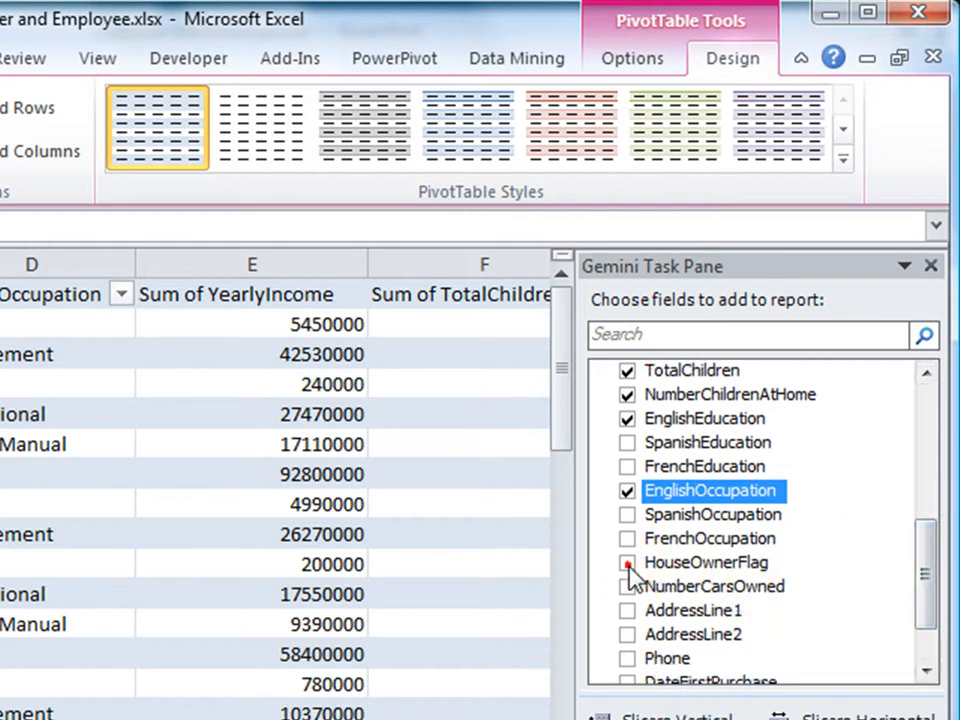
{"action": "left_click", "coordinate": [627, 562]}
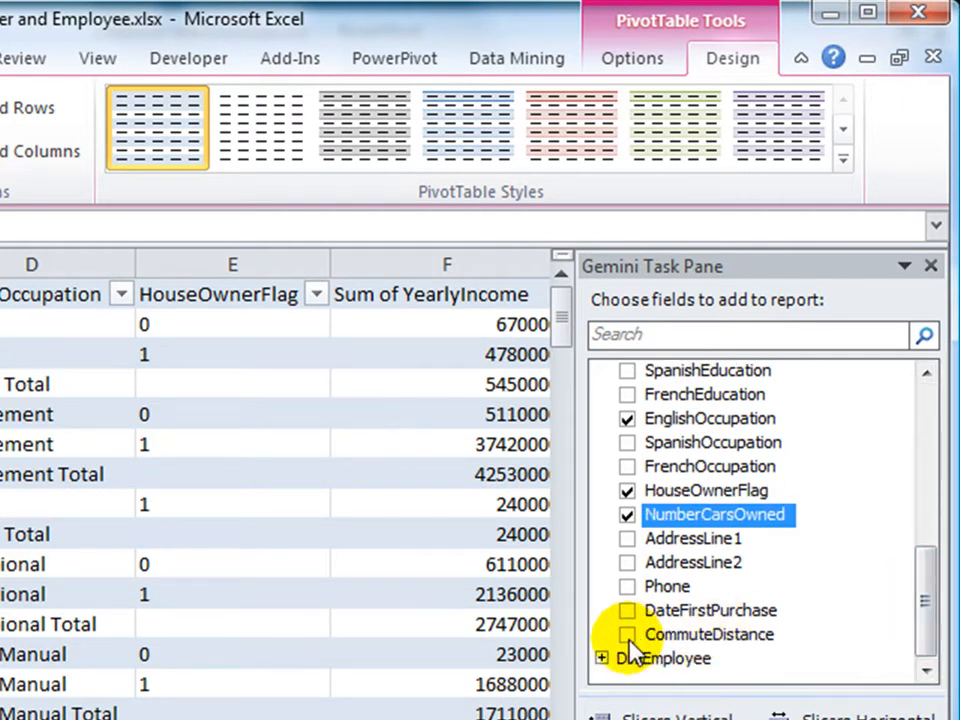
{"action": "left_click", "coordinate": [628, 634]}
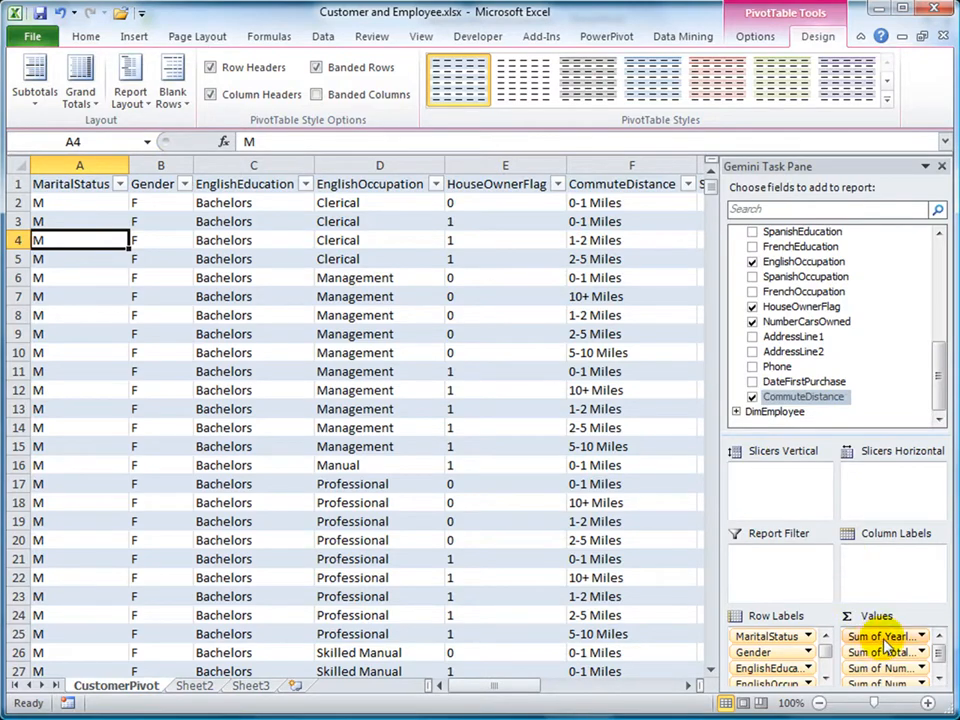
Change the YearlyIncome and TotalChildren measures from Sum to Average.
{"action": "right_click", "coordinate": [885, 636]}
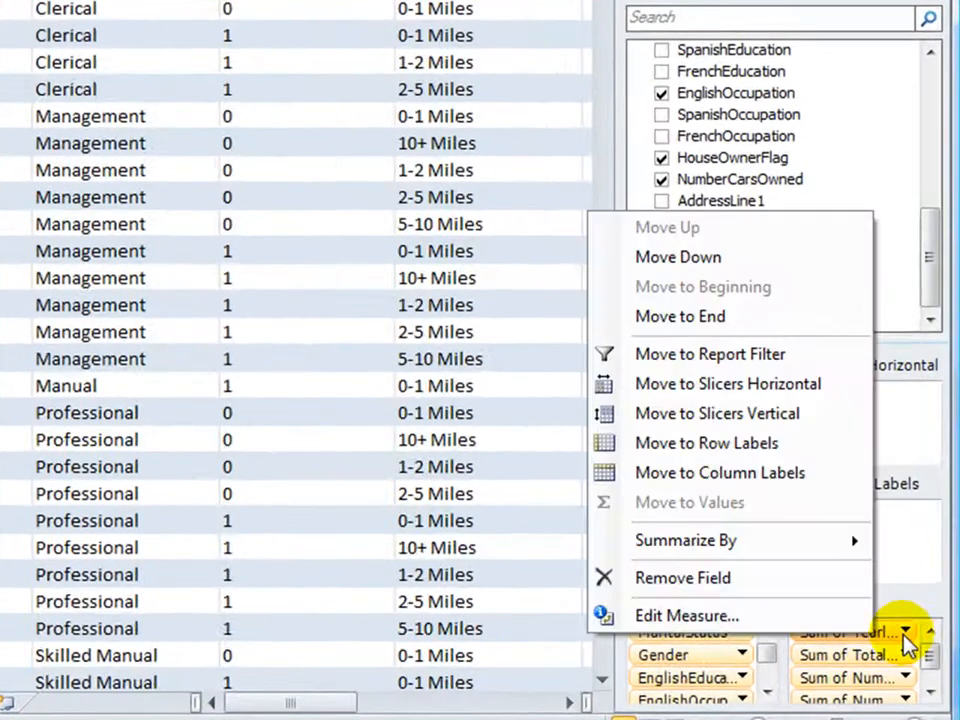
{"action": "left_click", "coordinate": [687, 615]}
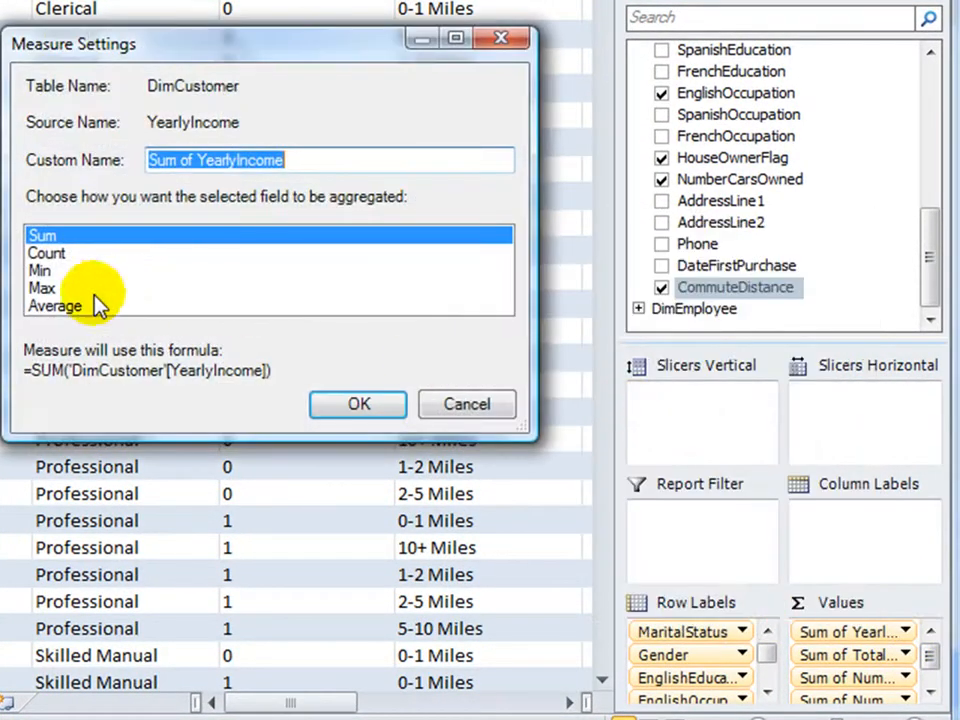
{"action": "left_click", "coordinate": [357, 404]}
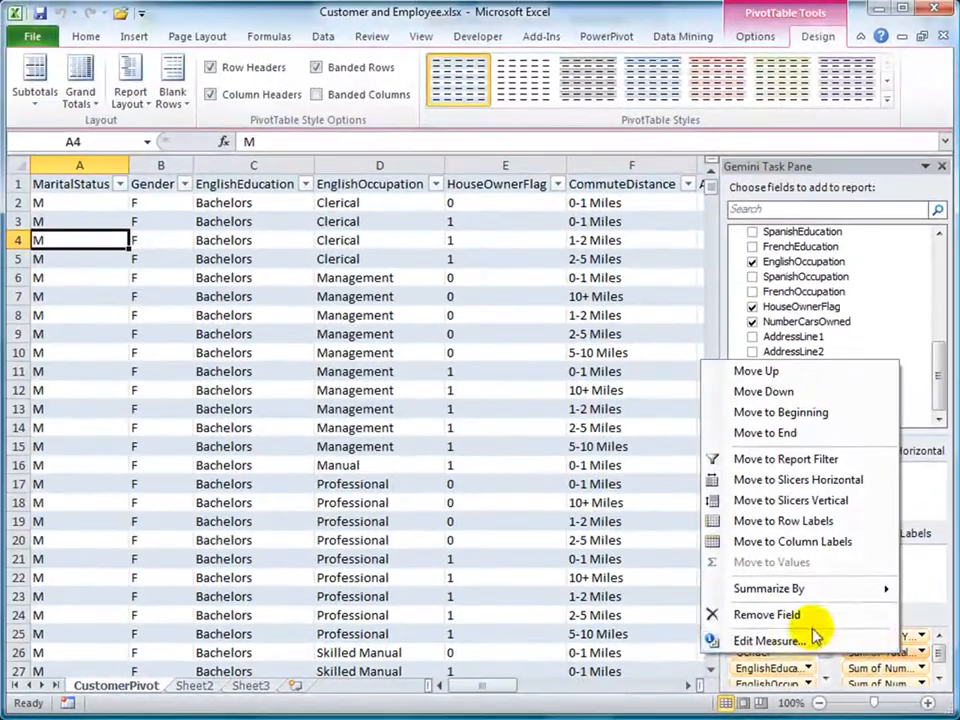
{"action": "left_click", "coordinate": [770, 640]}
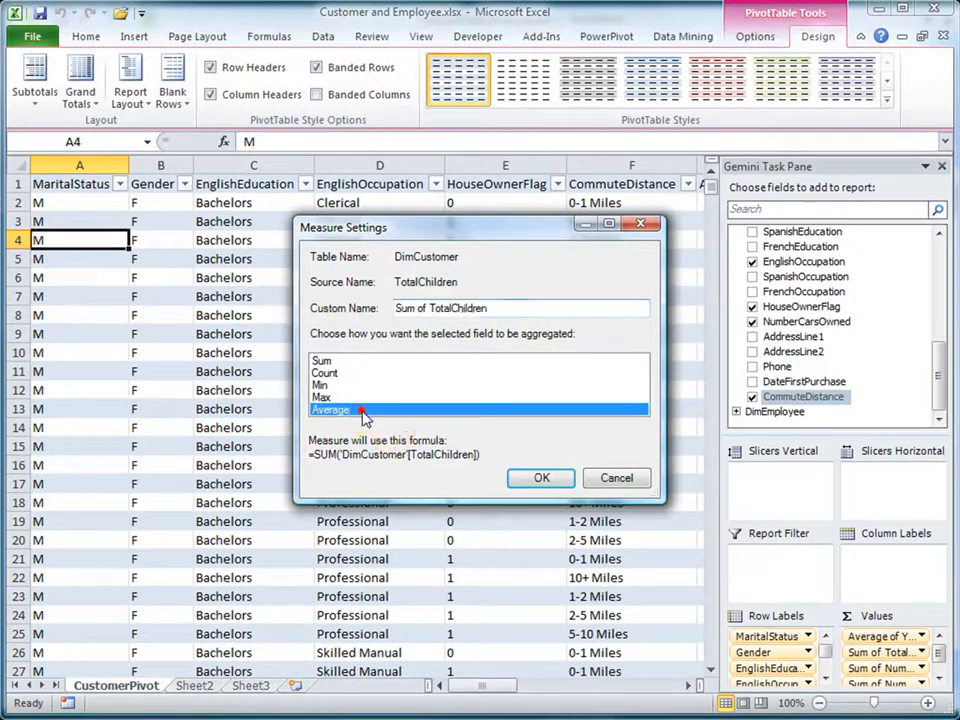
{"action": "left_click", "coordinate": [541, 477]}
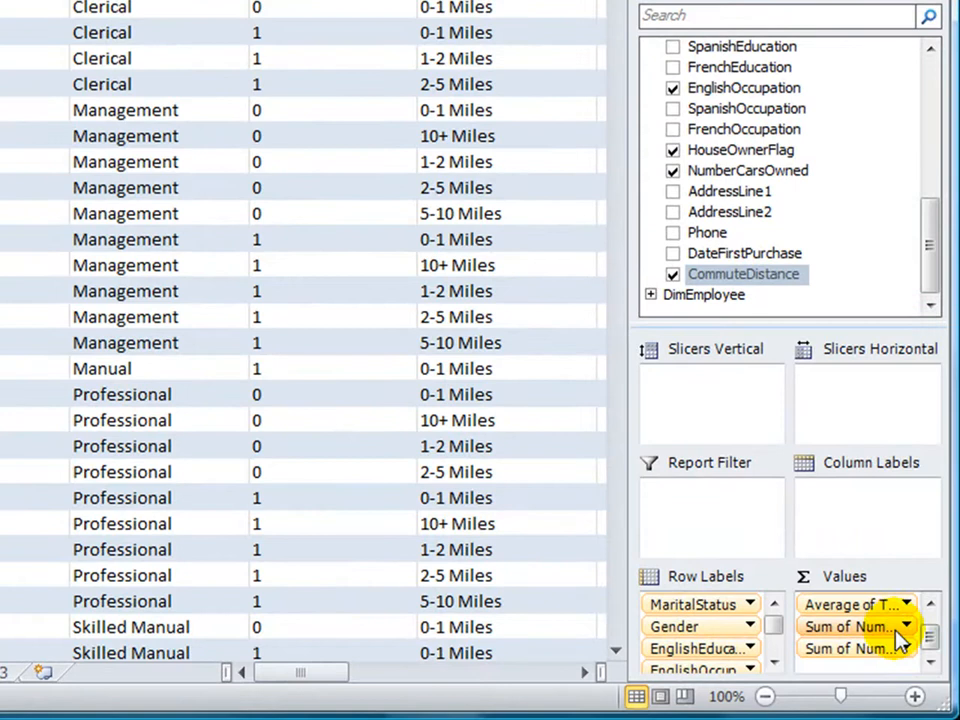
Open the NumberChildrenAtHome measure settings, then set NumberCarsOwned to Average.
{"action": "left_click", "coordinate": [903, 626]}
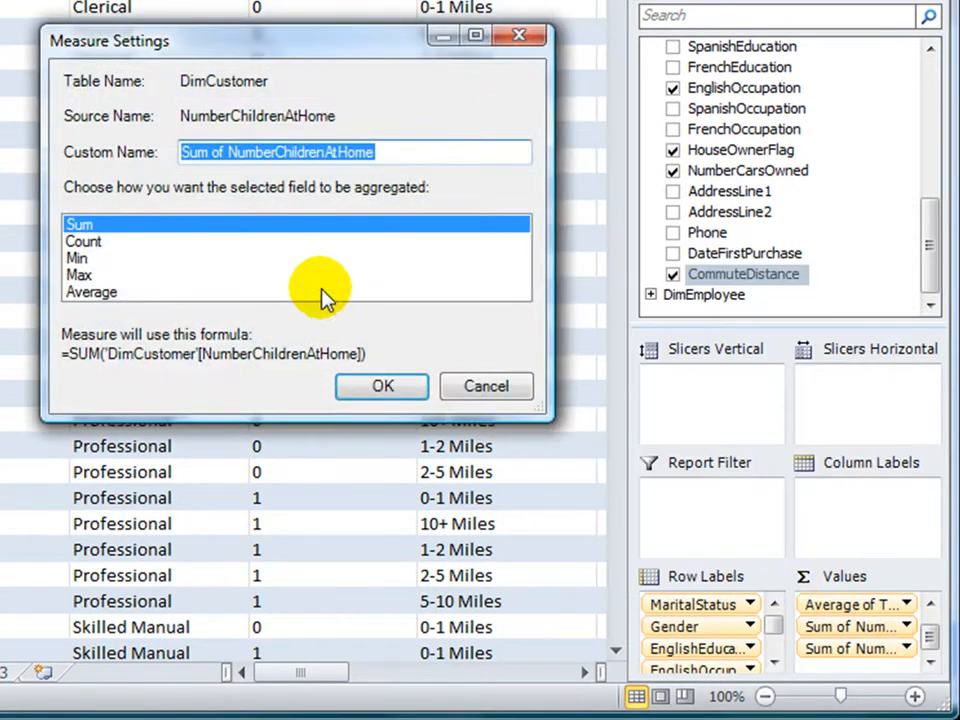
{"action": "left_click", "coordinate": [381, 386]}
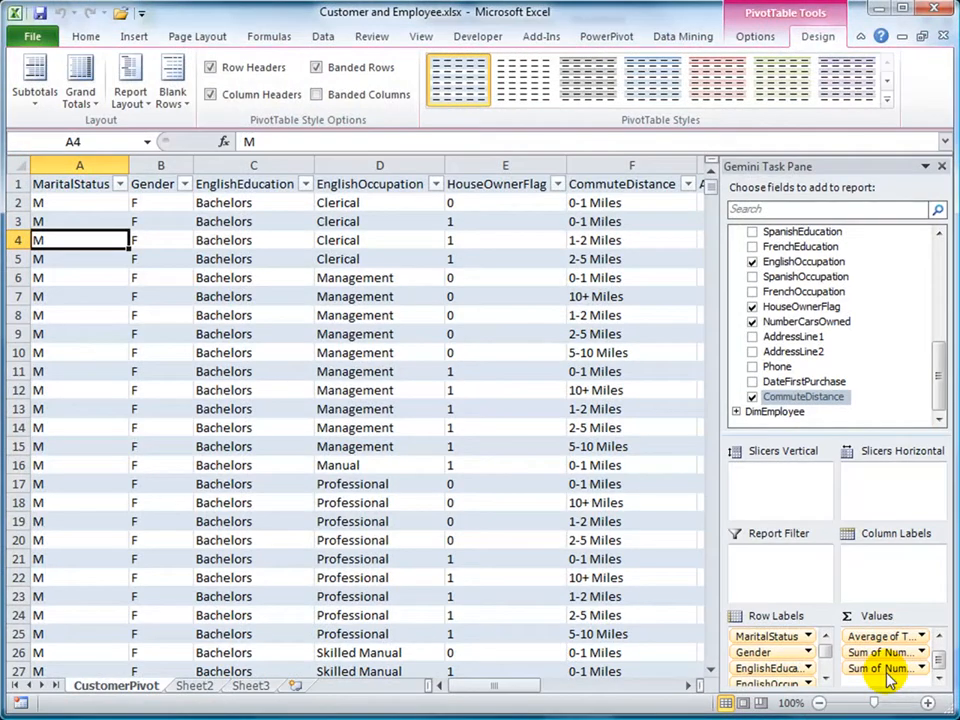
{"action": "left_click", "coordinate": [885, 652]}
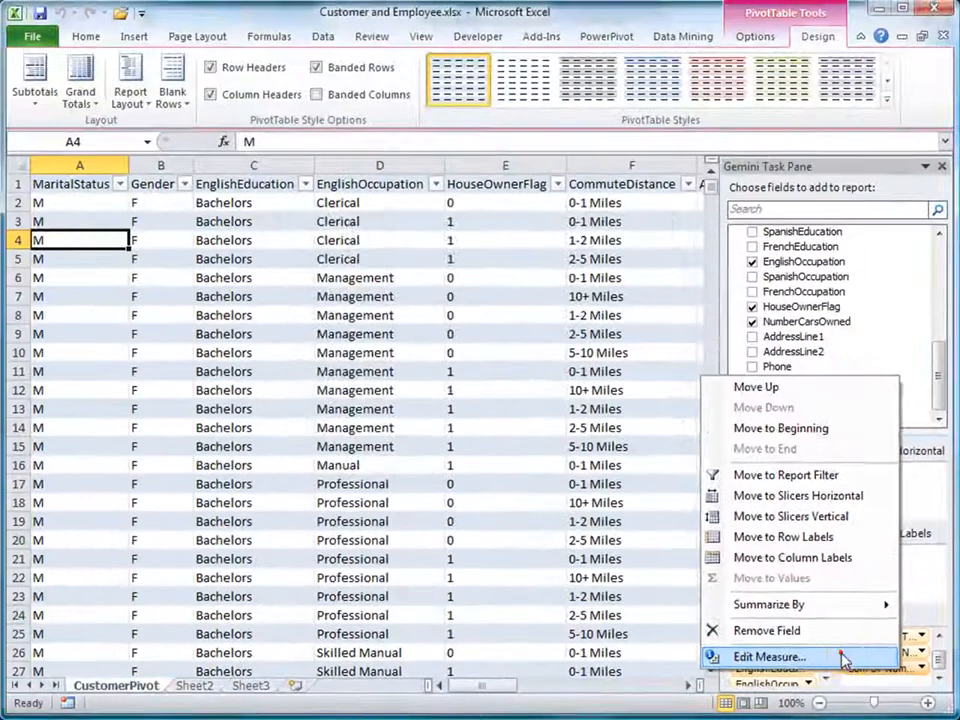
{"action": "left_click", "coordinate": [769, 656]}
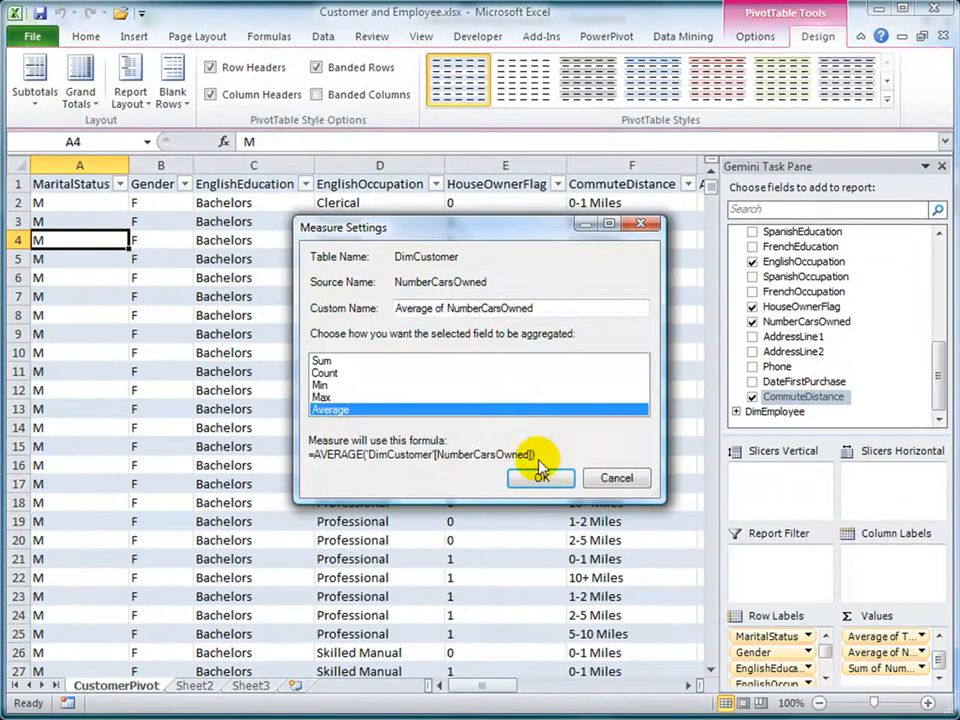
{"action": "left_click", "coordinate": [540, 478]}
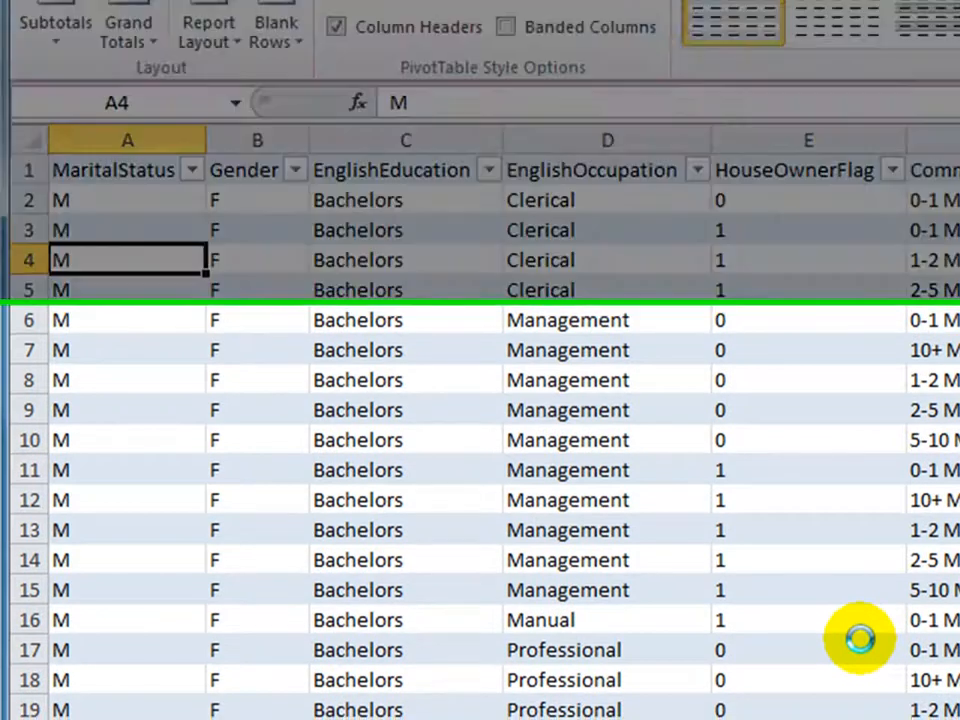
Leave the CustomerPivot sheet for the blank Sheet2 worksheet.
{"action": "scroll", "scroll_direction": "down", "scroll_amount": 3}
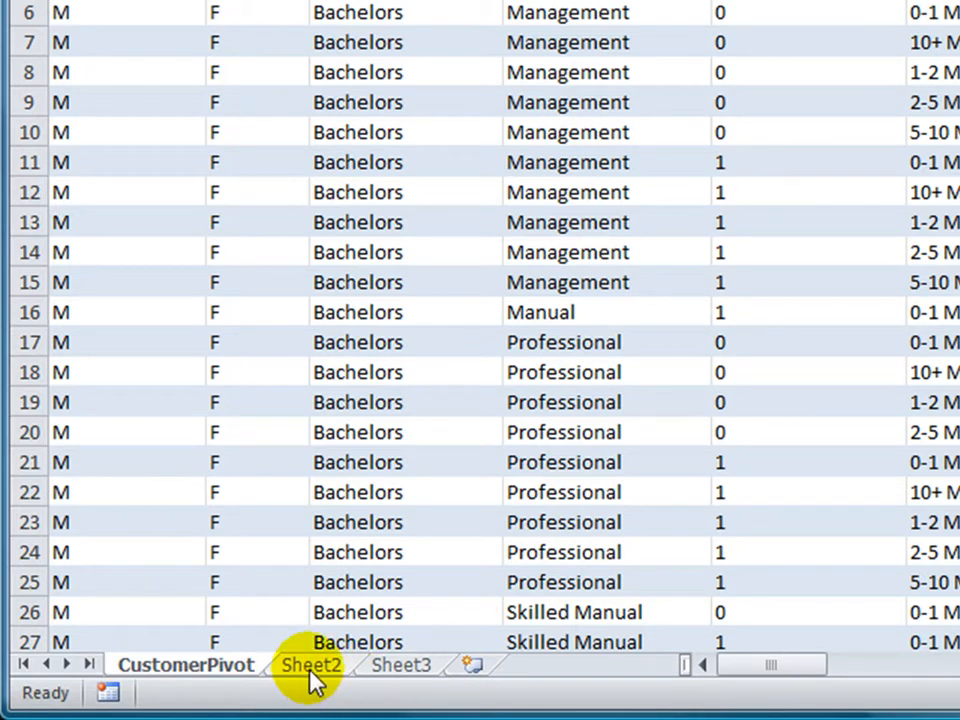
{"action": "left_click", "coordinate": [311, 664]}
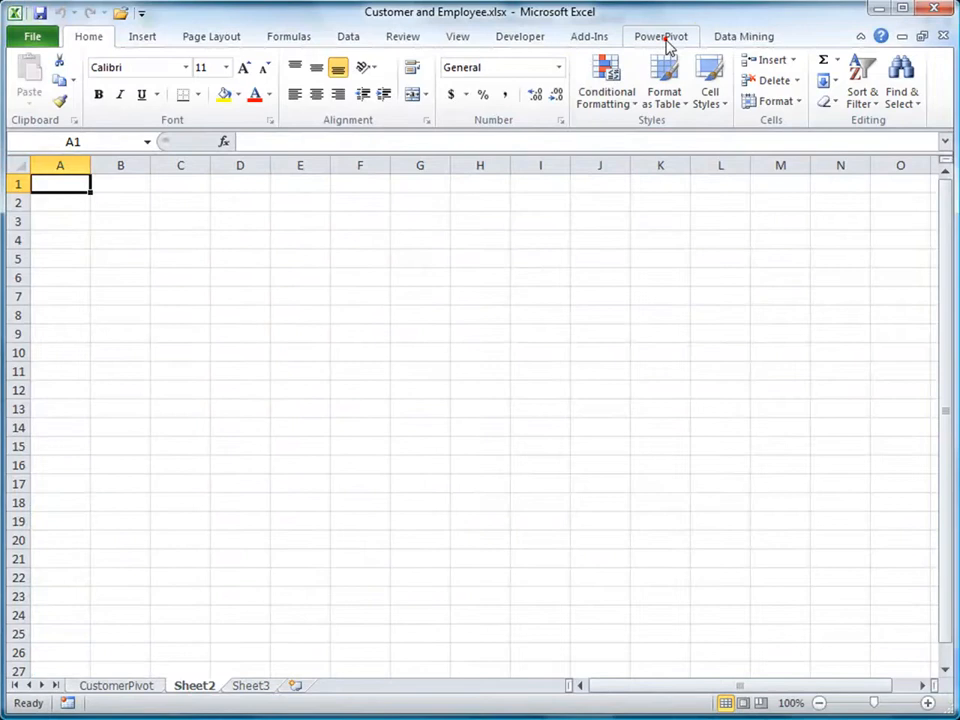
Insert a flattened PowerPivot PivotTable onto Sheet2.
{"action": "left_click", "coordinate": [660, 36]}
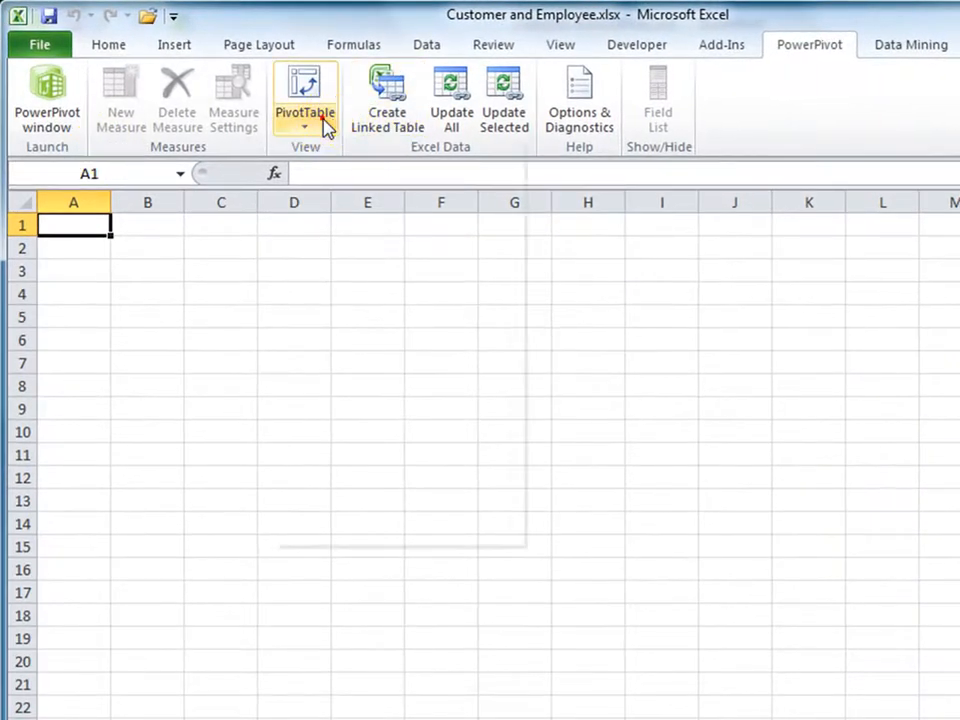
{"action": "left_click", "coordinate": [305, 120]}
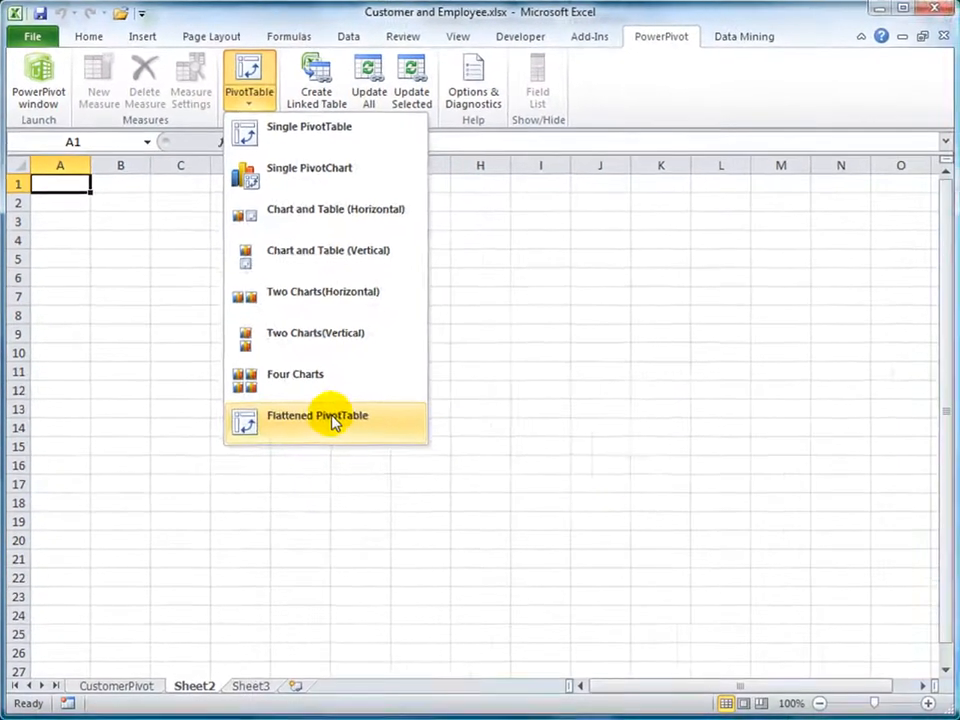
{"action": "left_click", "coordinate": [317, 415]}
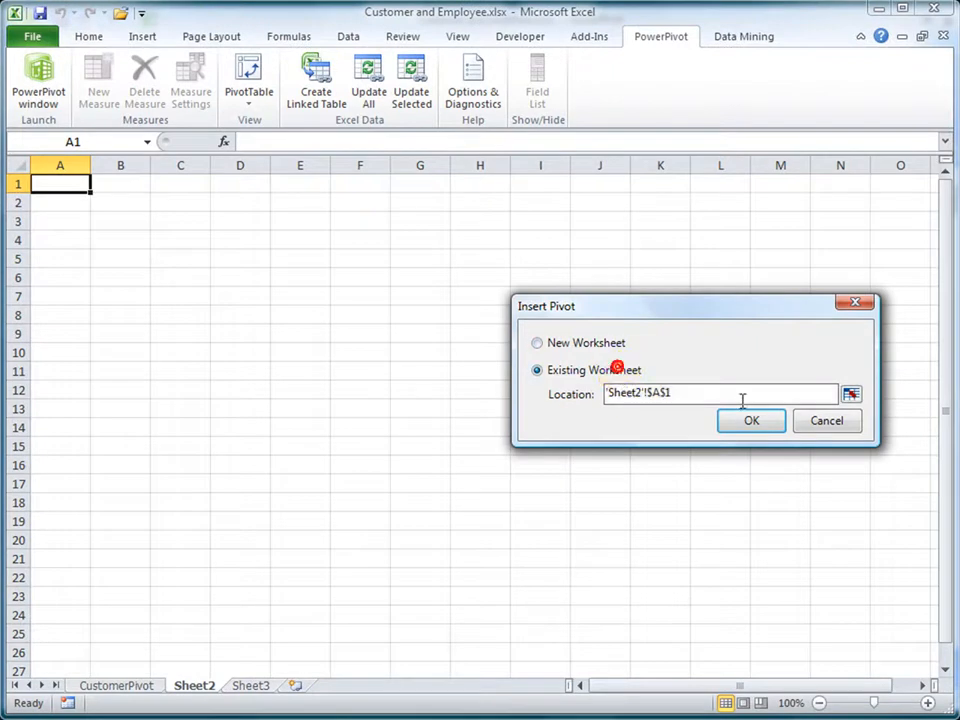
{"action": "left_click", "coordinate": [751, 420]}
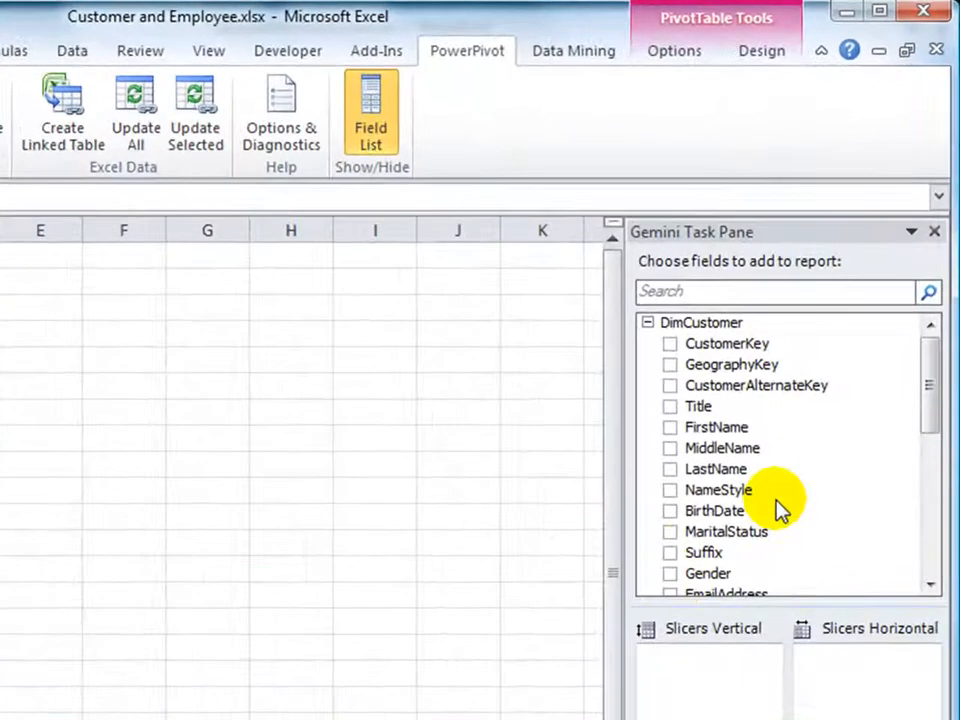
Expand DimEmployee and add MaritalStatus, SalariedFlag, Gender, BaseRate, VacationHours, SalesPersonFlag and DepartmentName.
{"action": "left_click", "coordinate": [648, 322]}
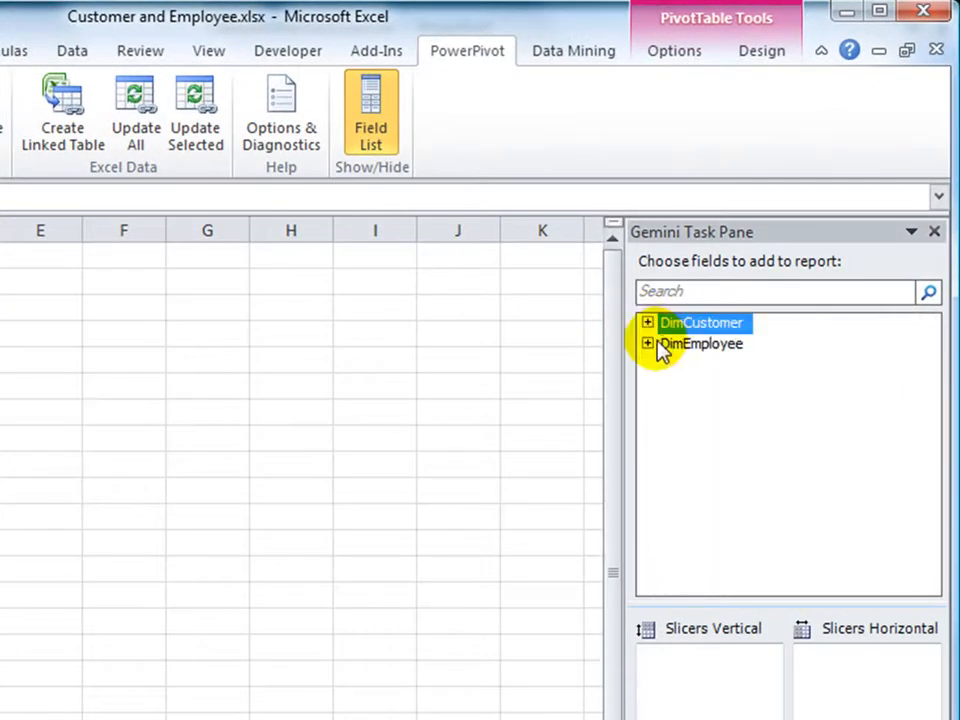
{"action": "left_click", "coordinate": [647, 343]}
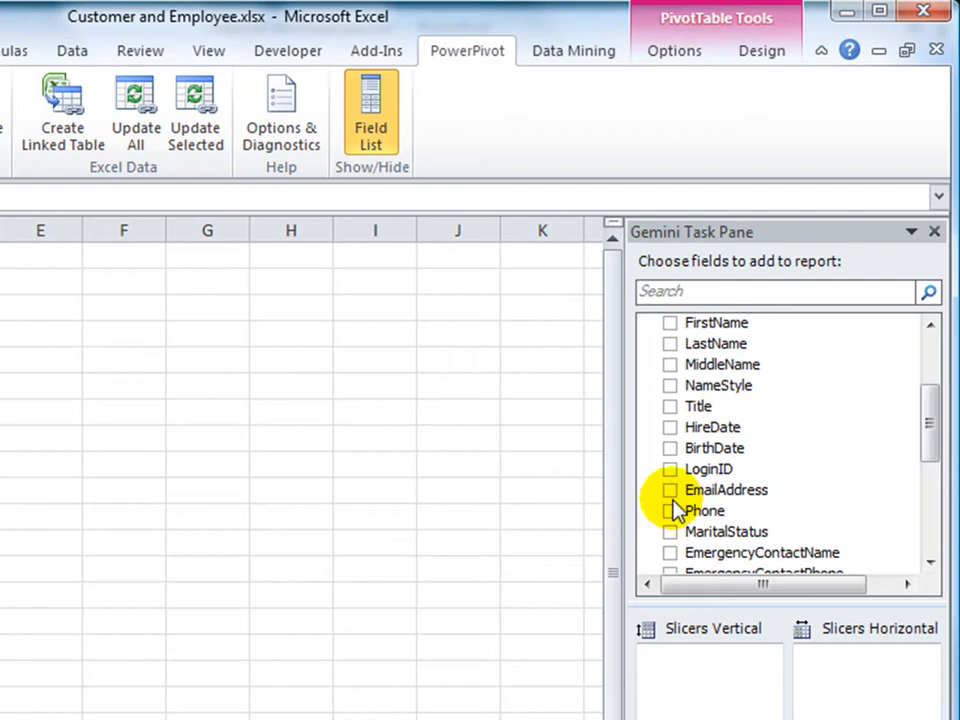
{"action": "left_click", "coordinate": [670, 531]}
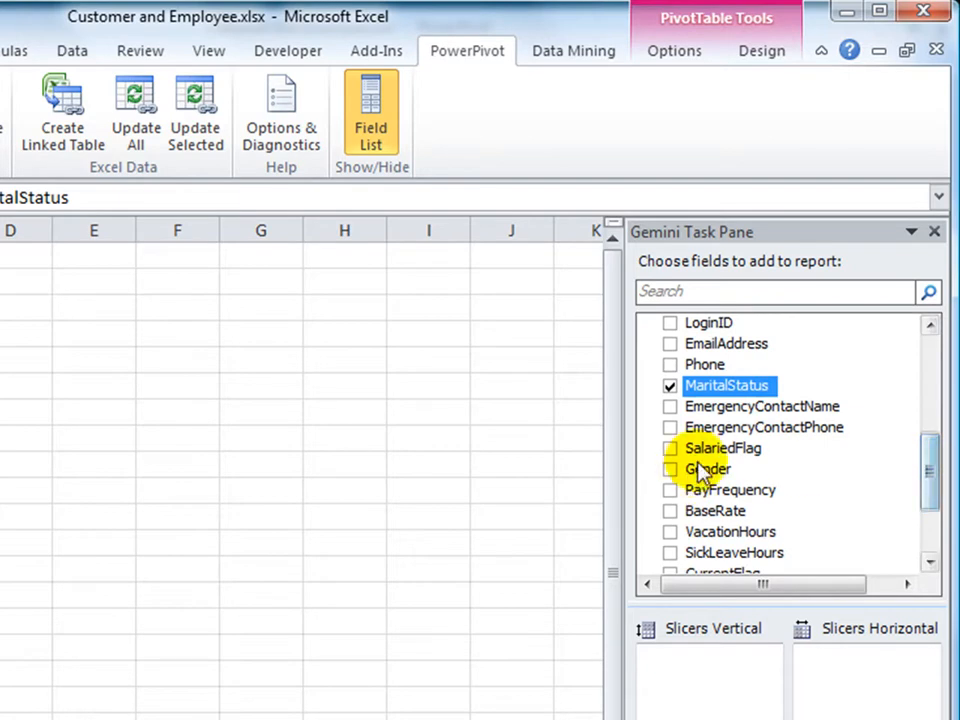
{"action": "left_click", "coordinate": [670, 448]}
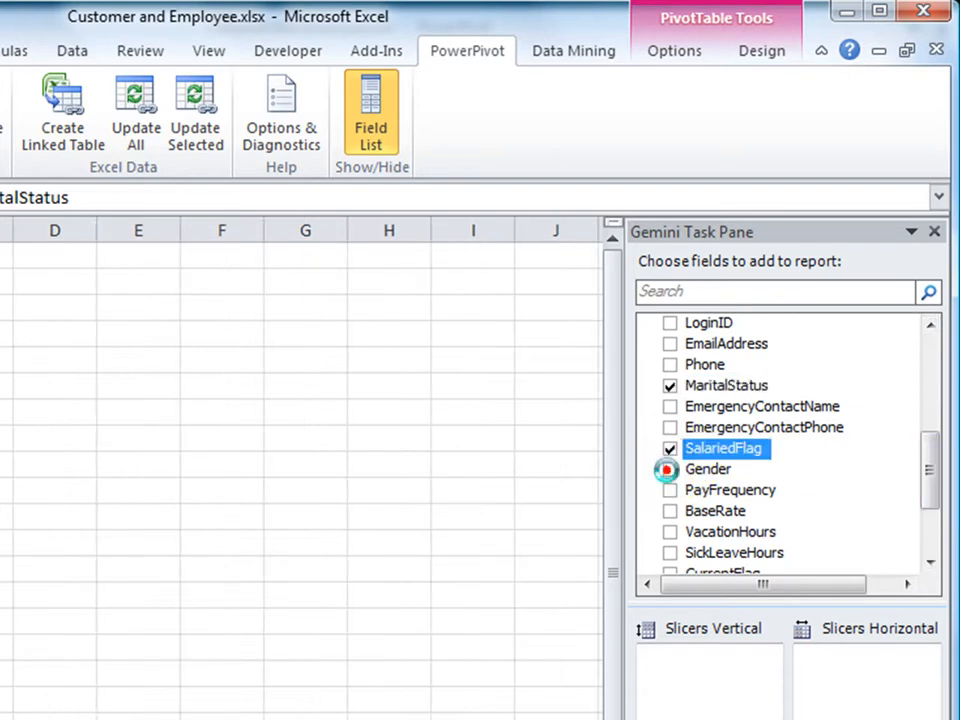
{"action": "left_click", "coordinate": [670, 469]}
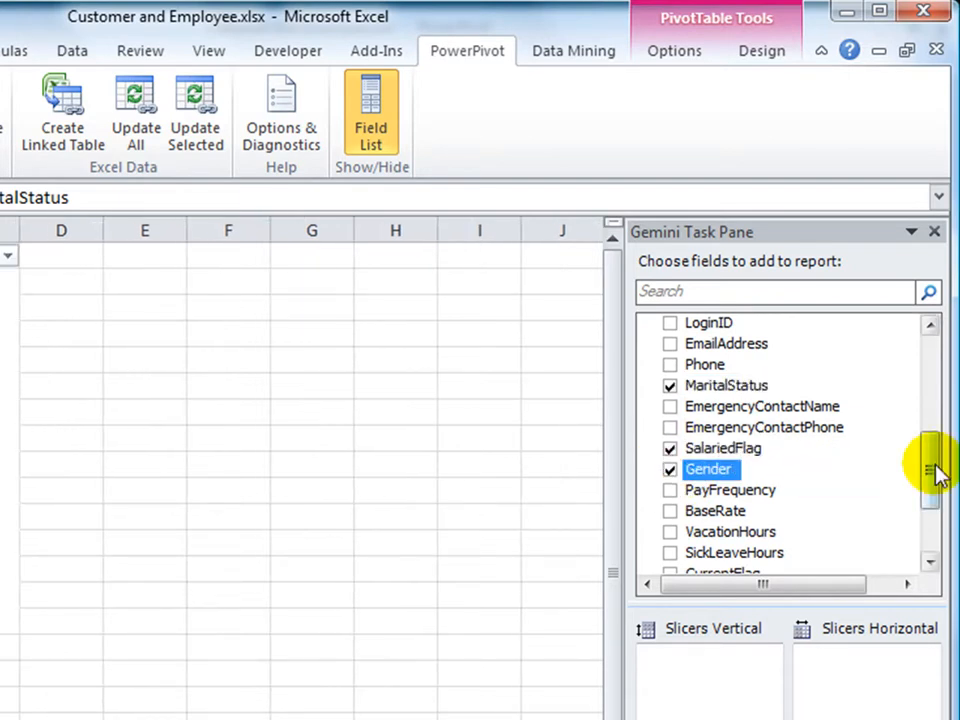
{"action": "scroll", "scroll_direction": "down", "scroll_amount": 3}
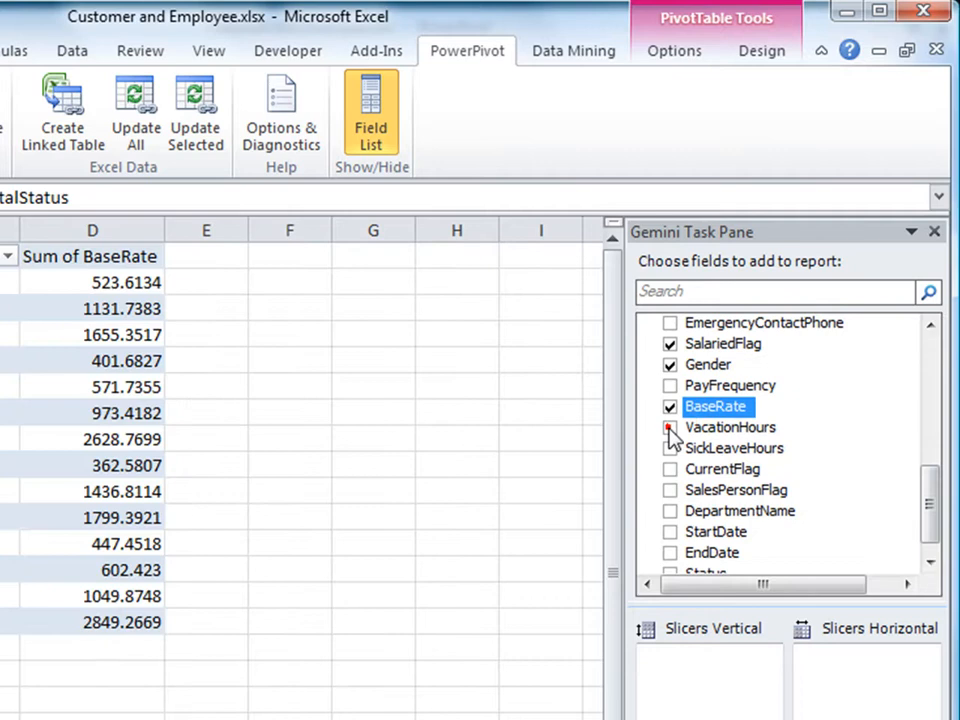
{"action": "left_click", "coordinate": [670, 427]}
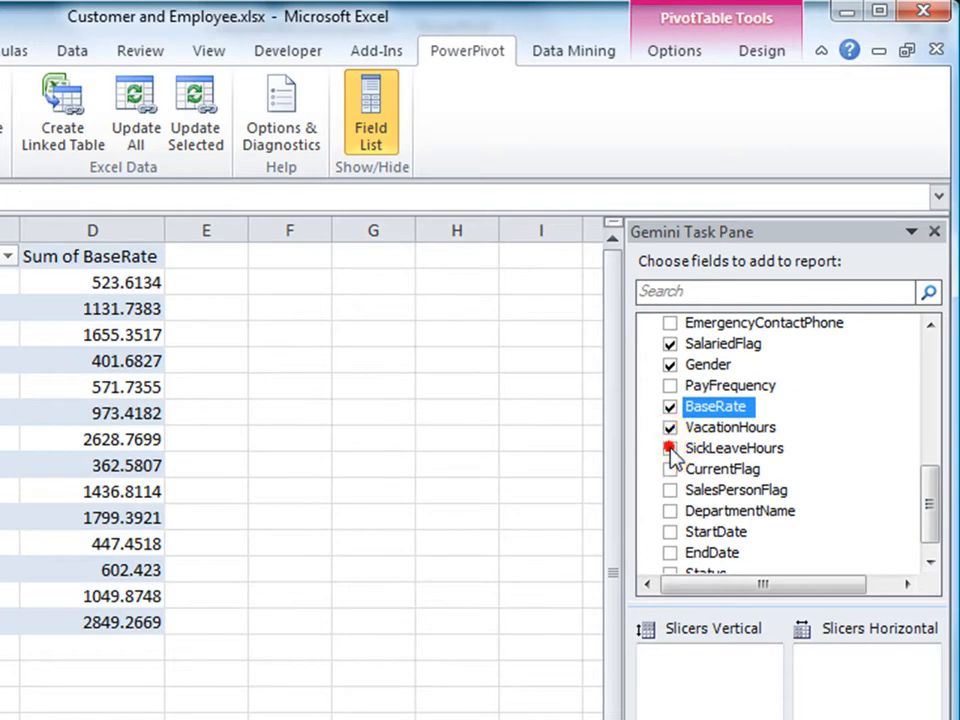
{"action": "left_click", "coordinate": [670, 427]}
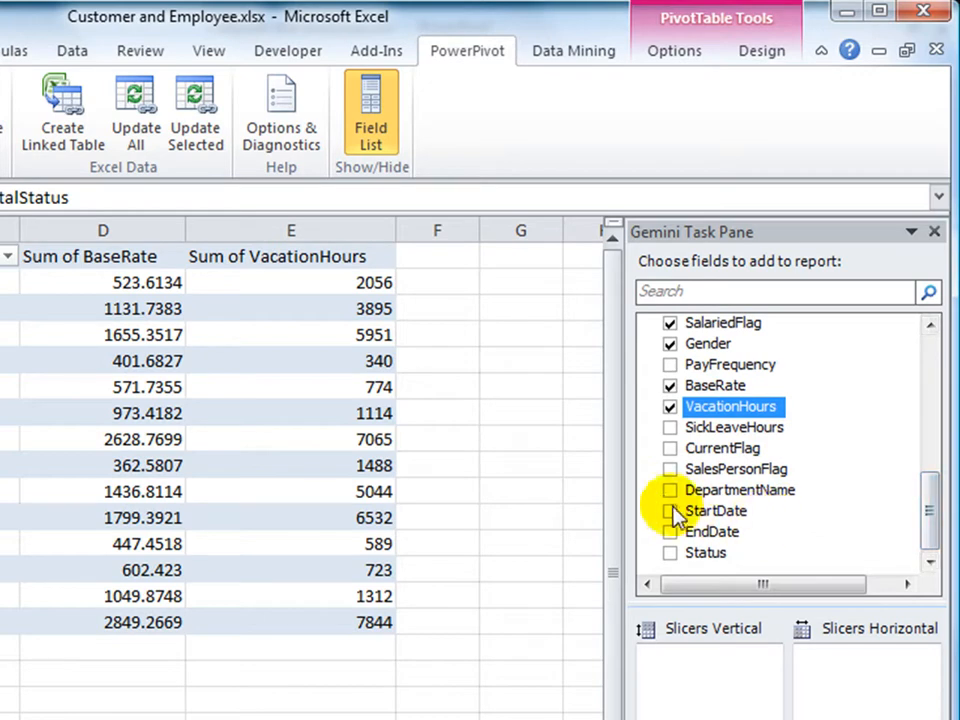
{"action": "left_click", "coordinate": [670, 469]}
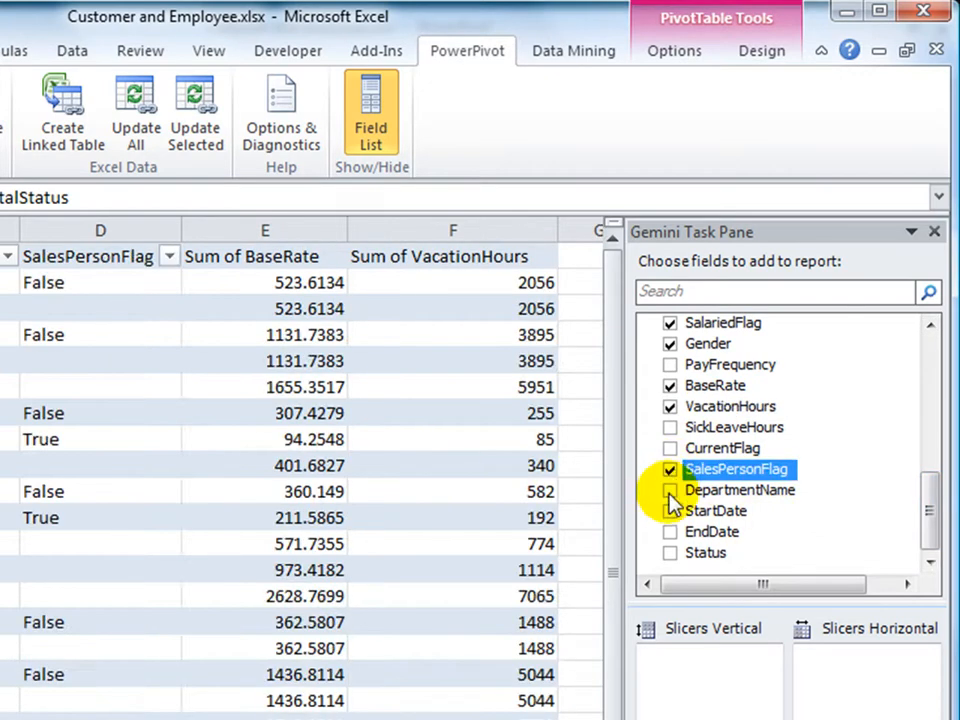
{"action": "left_click", "coordinate": [670, 490]}
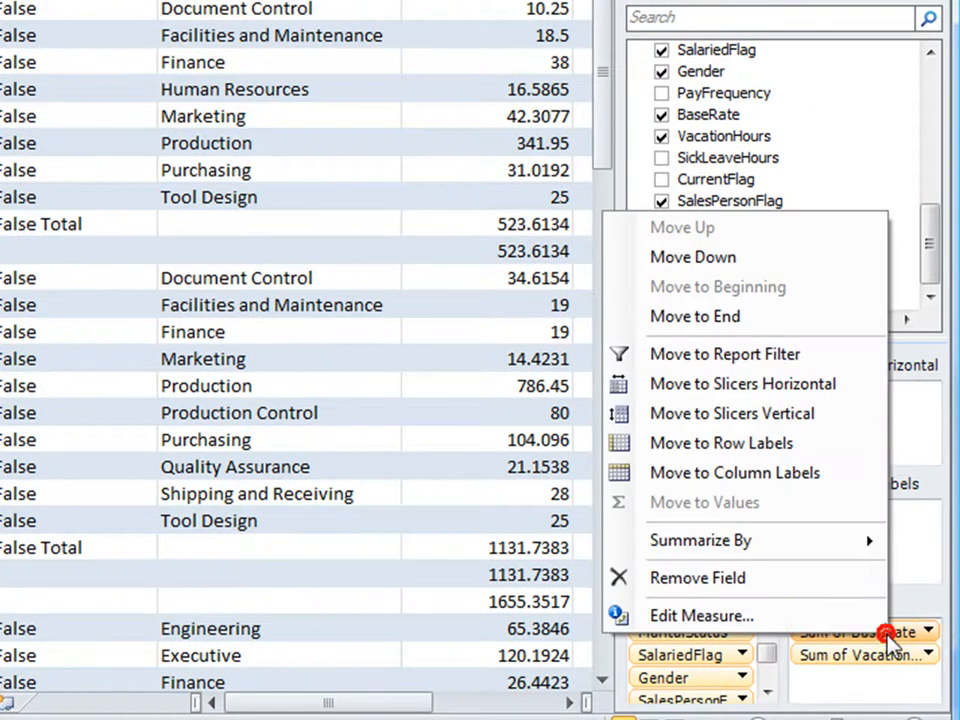
Switch the BaseRate and VacationHours measures from Sum to Average.
{"action": "left_click", "coordinate": [700, 615]}
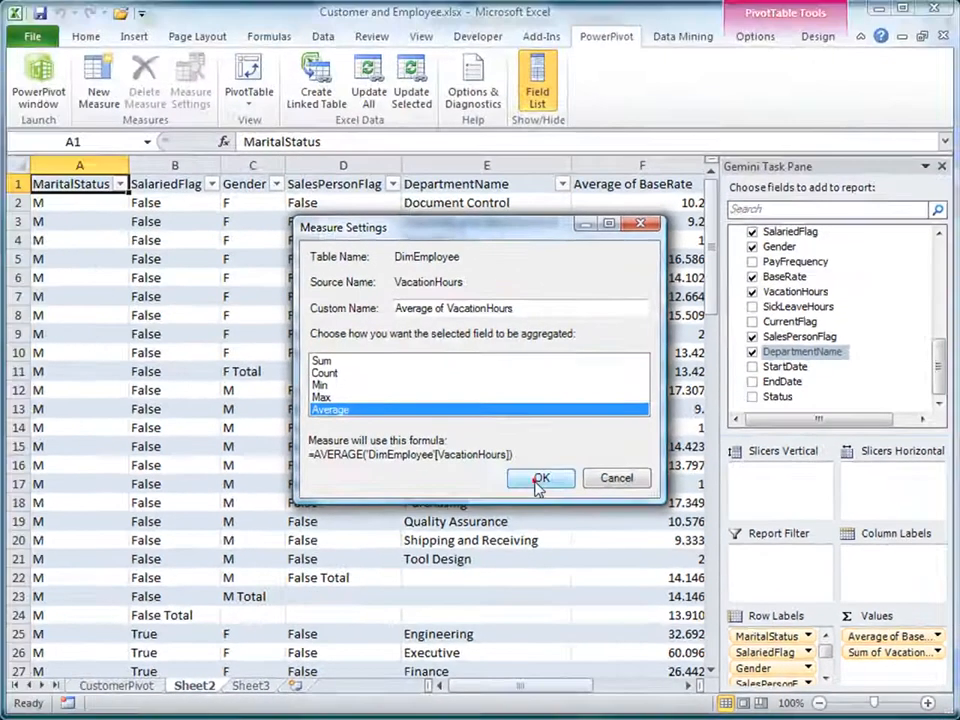
{"action": "left_click", "coordinate": [541, 478]}
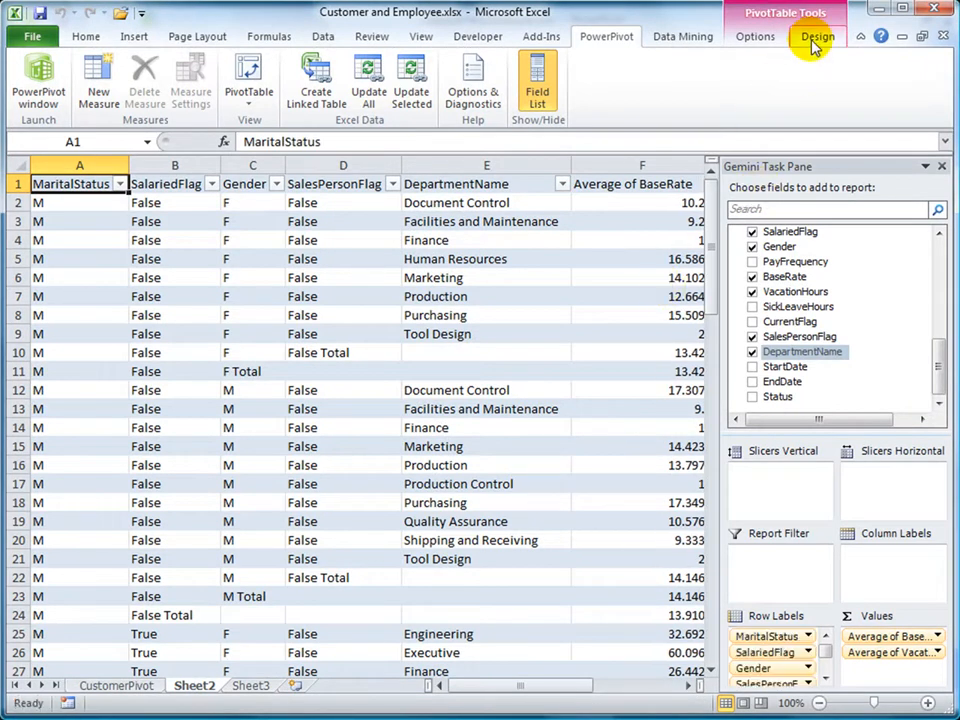
Set the pivot's Subtotals option to Do Not Show Subtotals.
{"action": "left_click", "coordinate": [817, 37]}
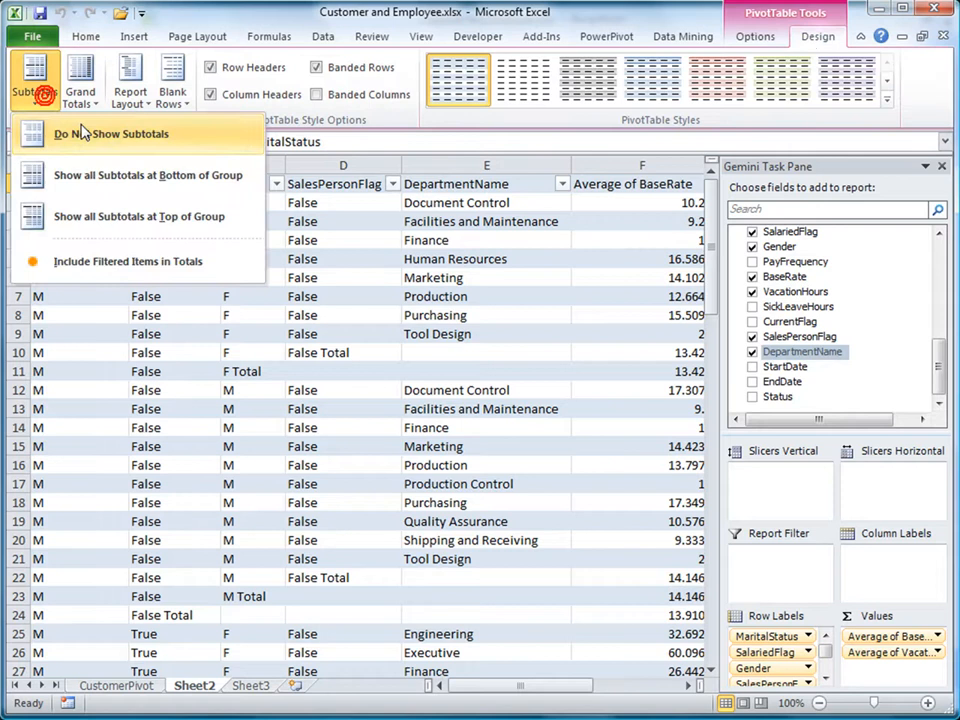
{"action": "left_click", "coordinate": [110, 133]}
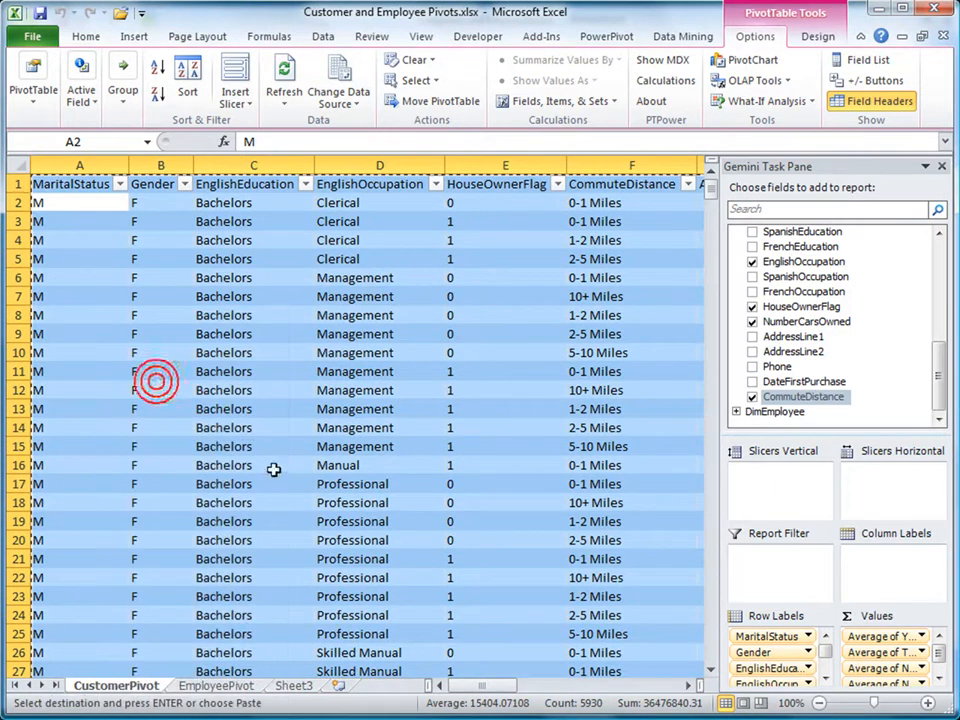
Paste customer data as values into Sheet3, format as a light blue table, and rename the sheet.
{"action": "left_click", "coordinate": [296, 685]}
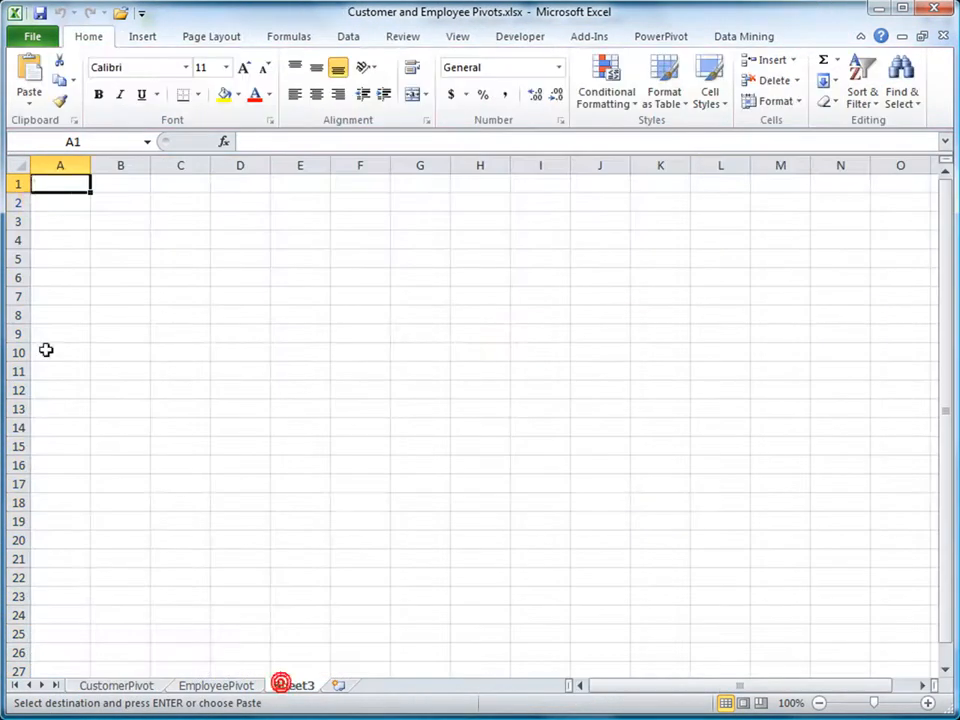
{"action": "right_click", "coordinate": [60, 192]}
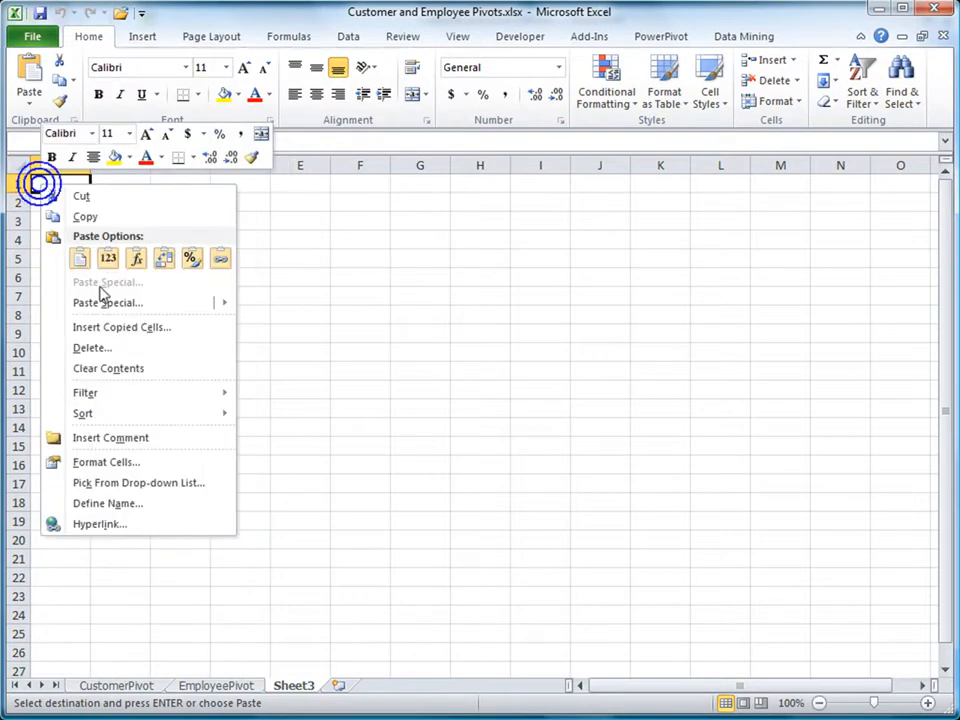
{"action": "left_click", "coordinate": [80, 258]}
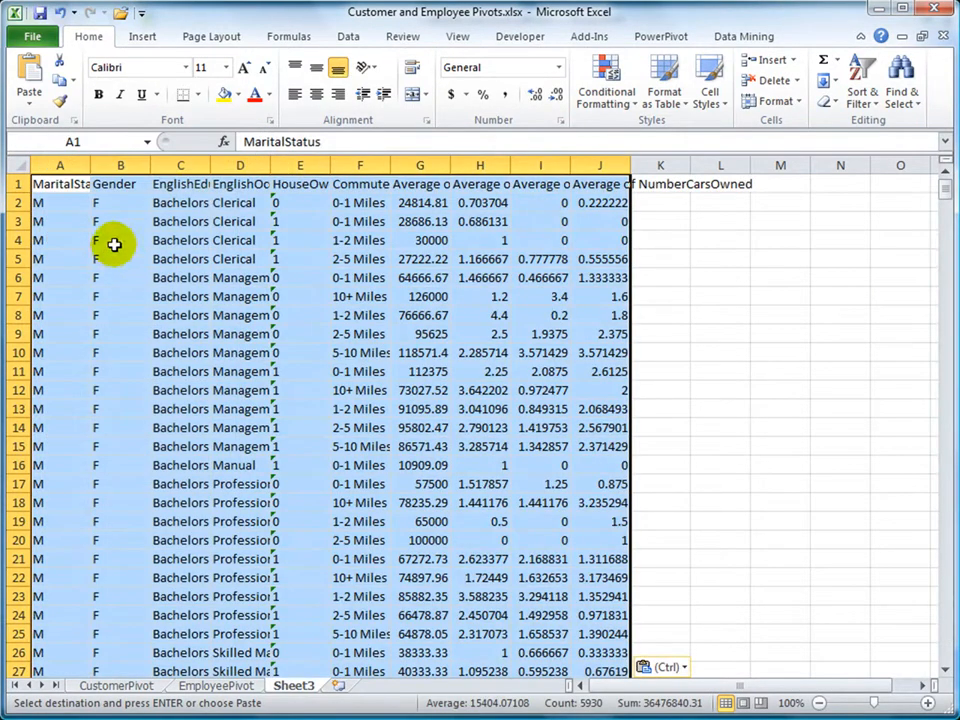
{"action": "left_click", "coordinate": [664, 80]}
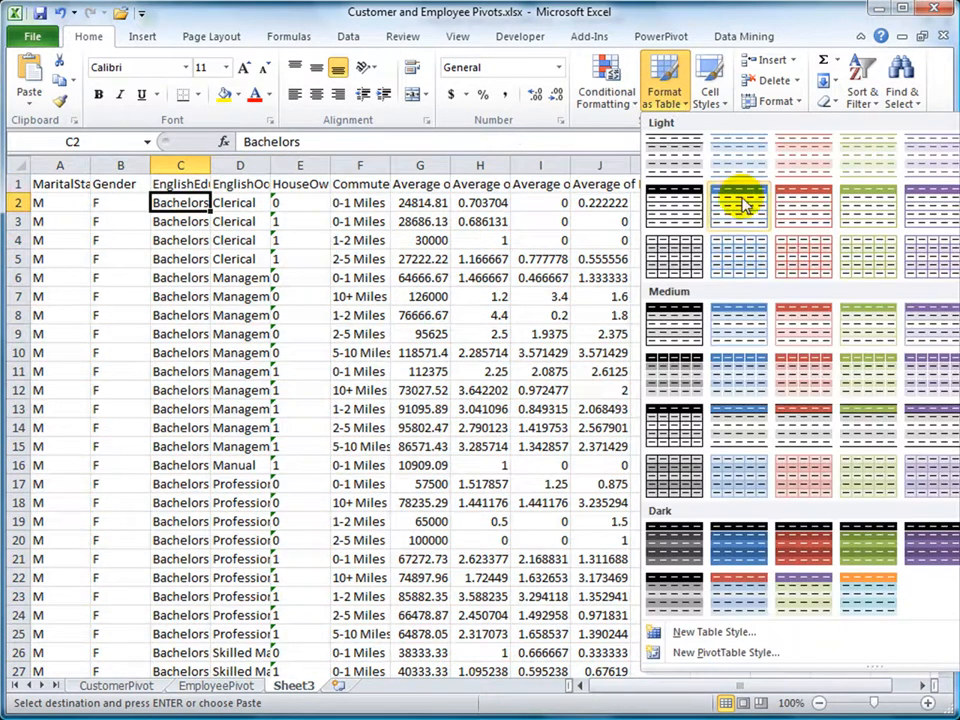
{"action": "left_click", "coordinate": [738, 205]}
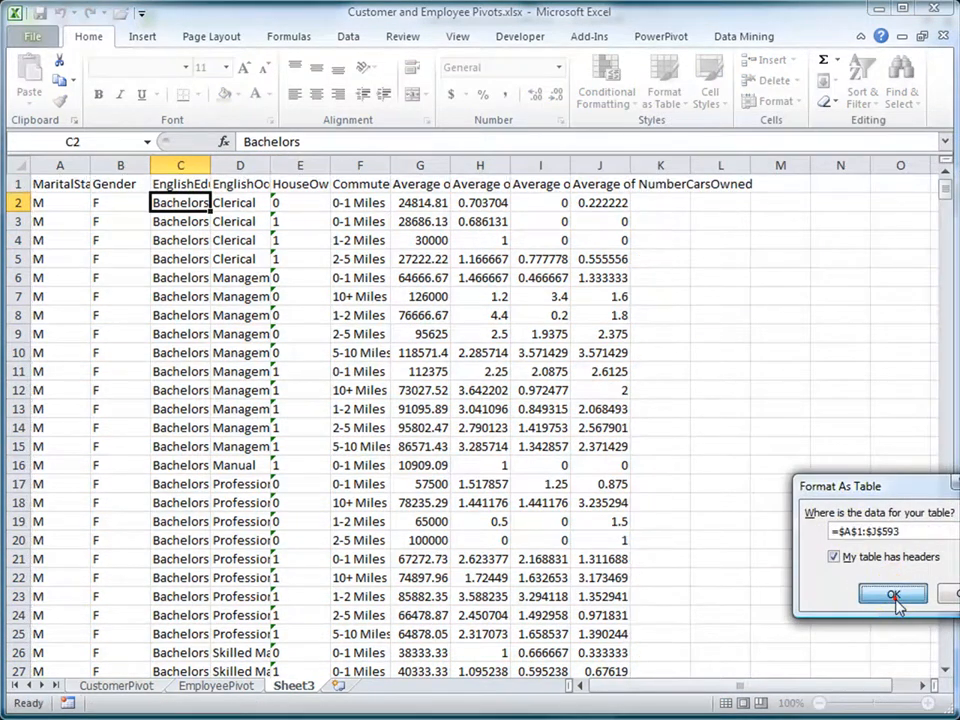
{"action": "left_click", "coordinate": [893, 594]}
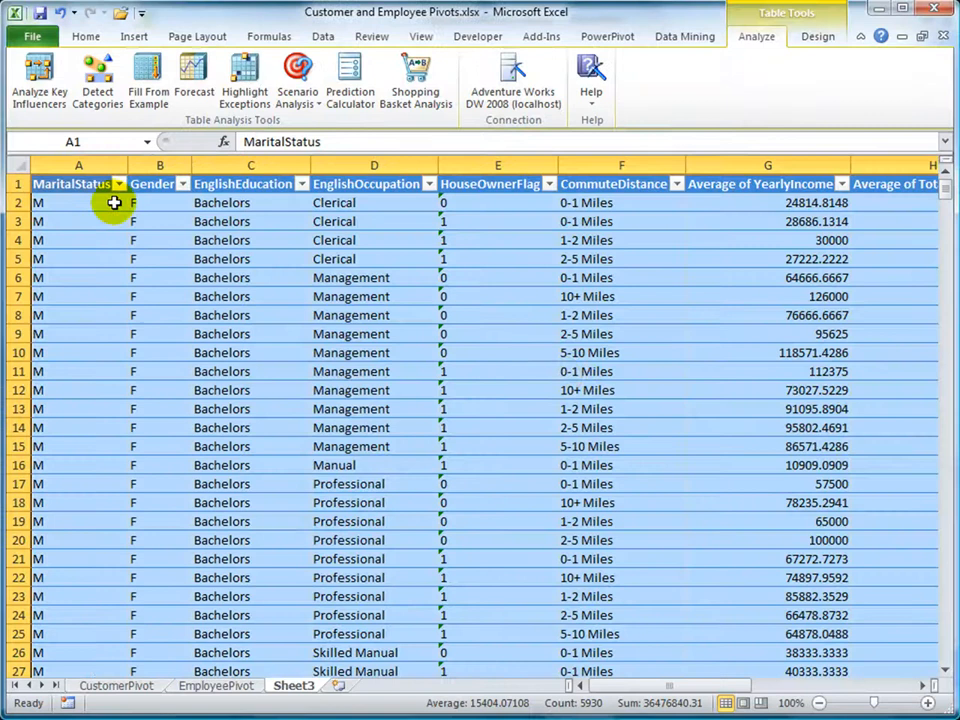
{"action": "double_click", "coordinate": [293, 685]}
{"action": "type", "text": "CustomerTable"}
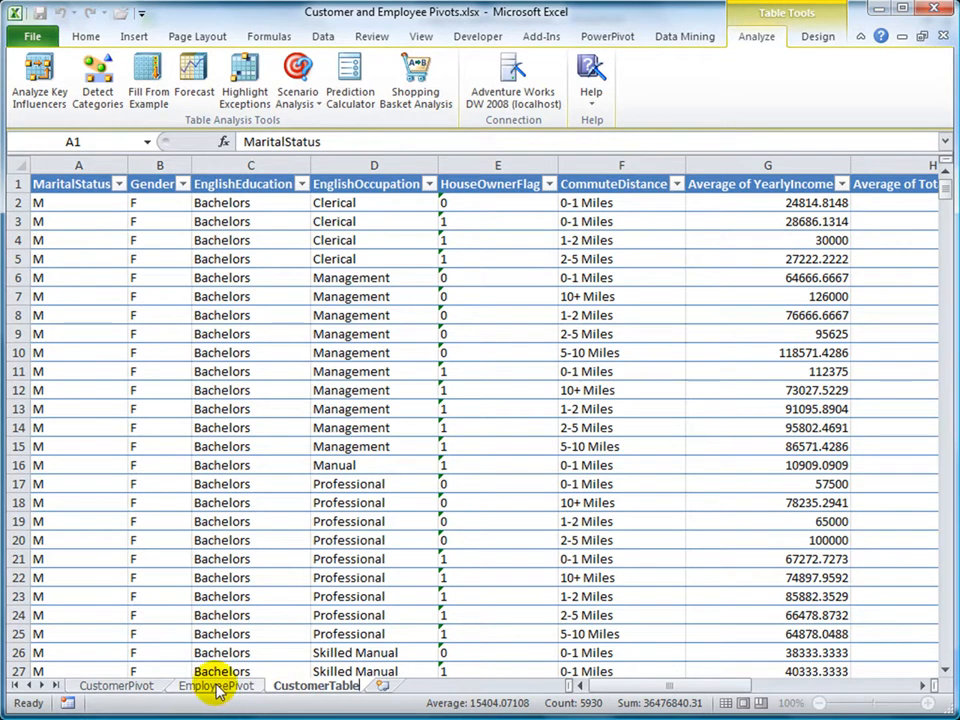
Paste the EmployeePivot data as values and format it as a blue table with headers.
{"action": "left_click", "coordinate": [215, 685]}
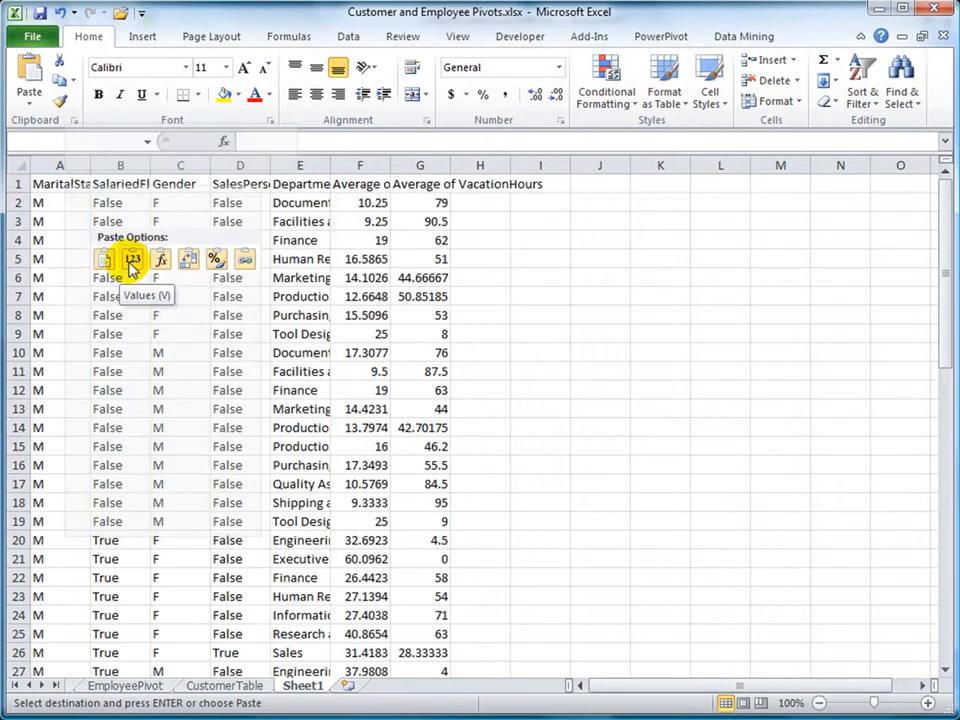
{"action": "left_click", "coordinate": [133, 259]}
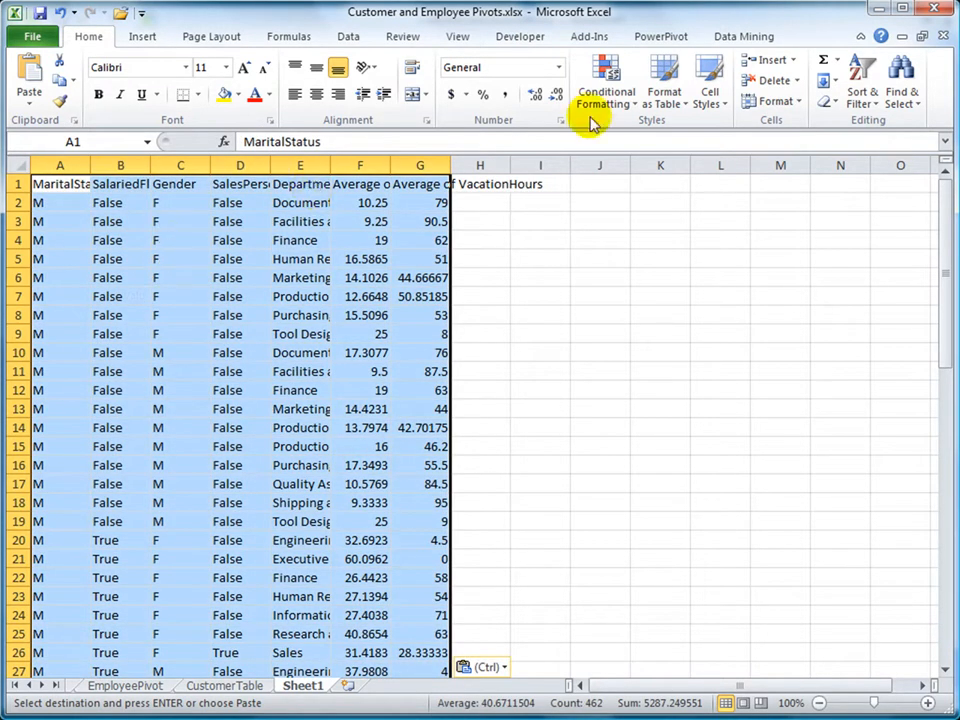
{"action": "left_click", "coordinate": [663, 80]}
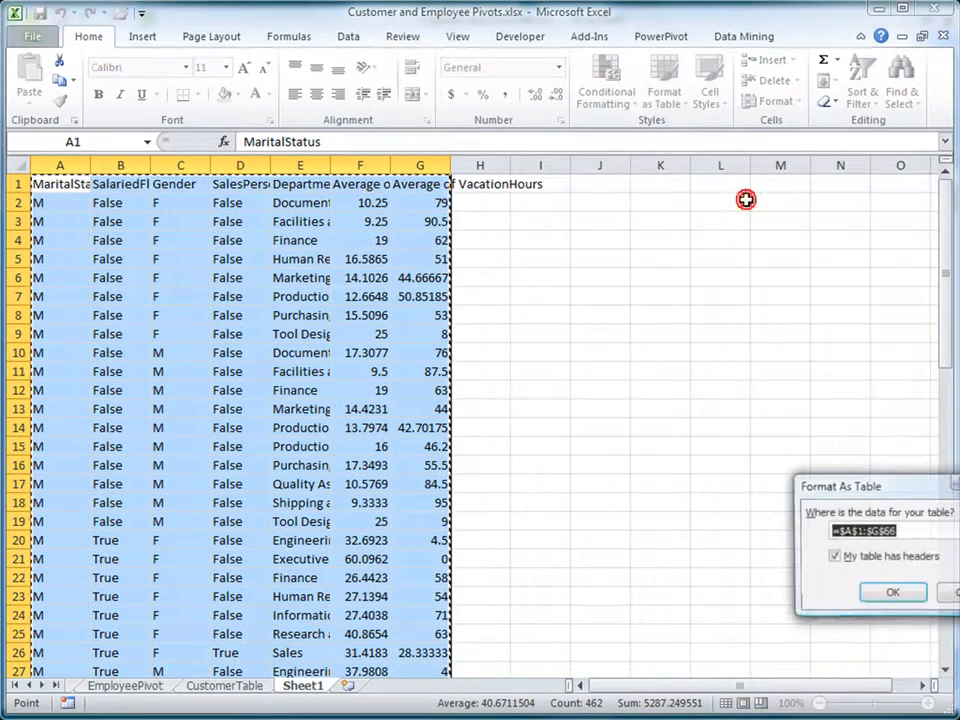
{"action": "left_click", "coordinate": [892, 591]}
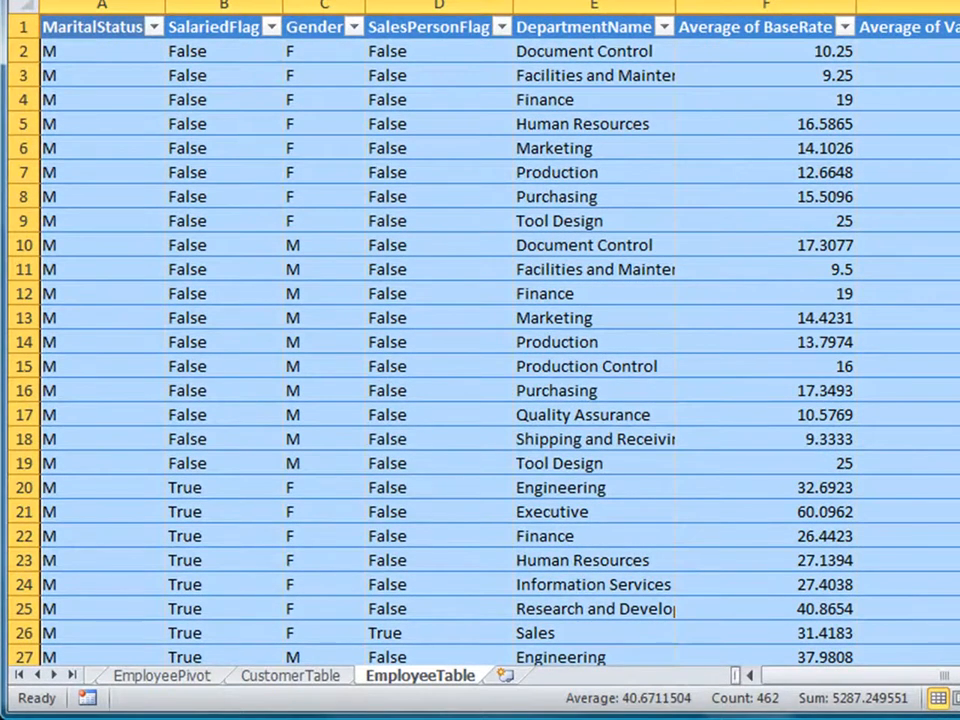
Run Prediction Calculator on CustomerTable targeting MaritalStatus exactly M, with both outputs.
{"action": "left_click", "coordinate": [224, 685]}
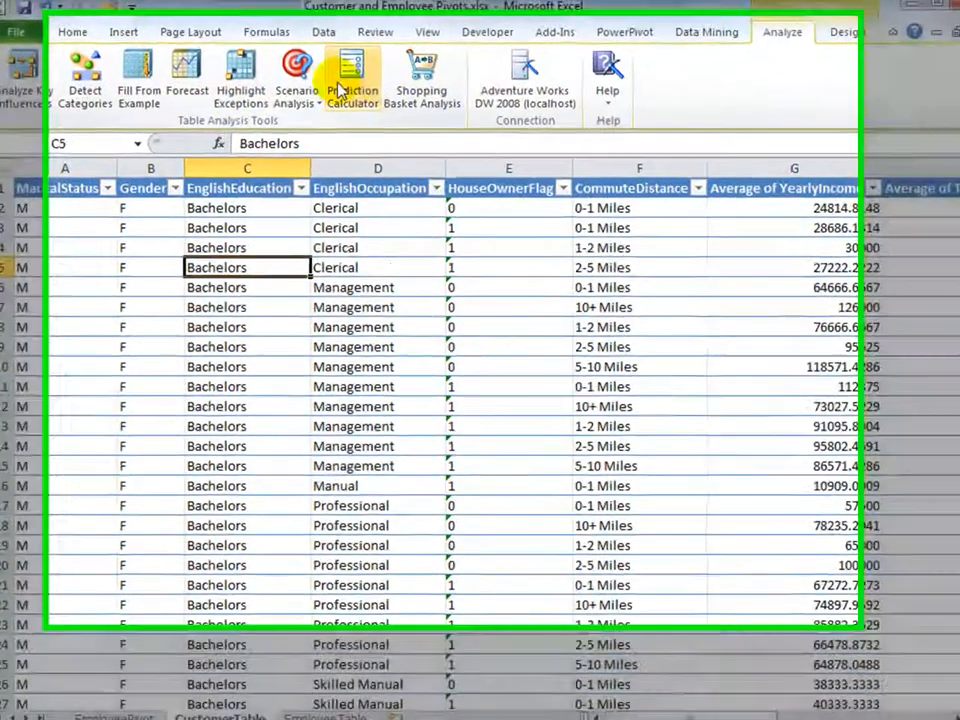
{"action": "left_click", "coordinate": [351, 75]}
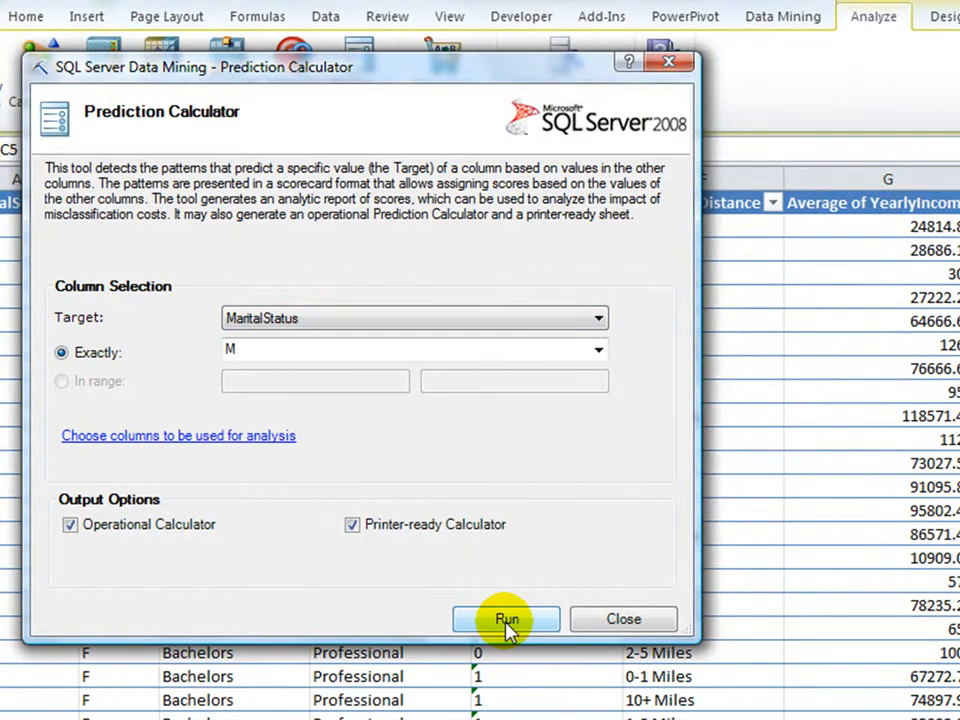
{"action": "left_click", "coordinate": [506, 619]}
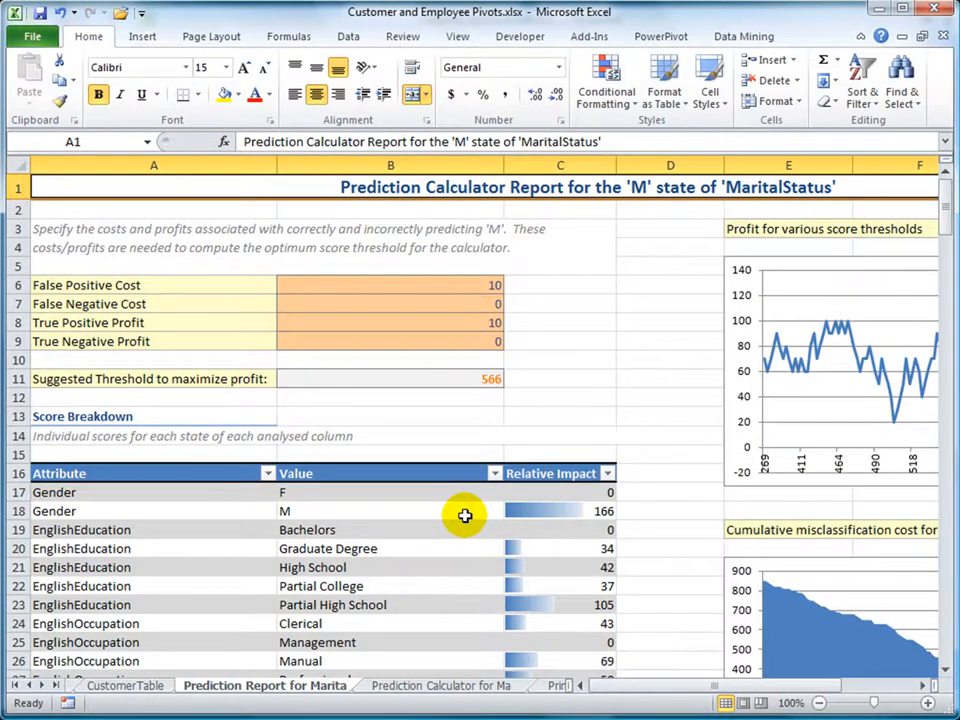
{"action": "mouse_move", "coordinate": [530, 693]}
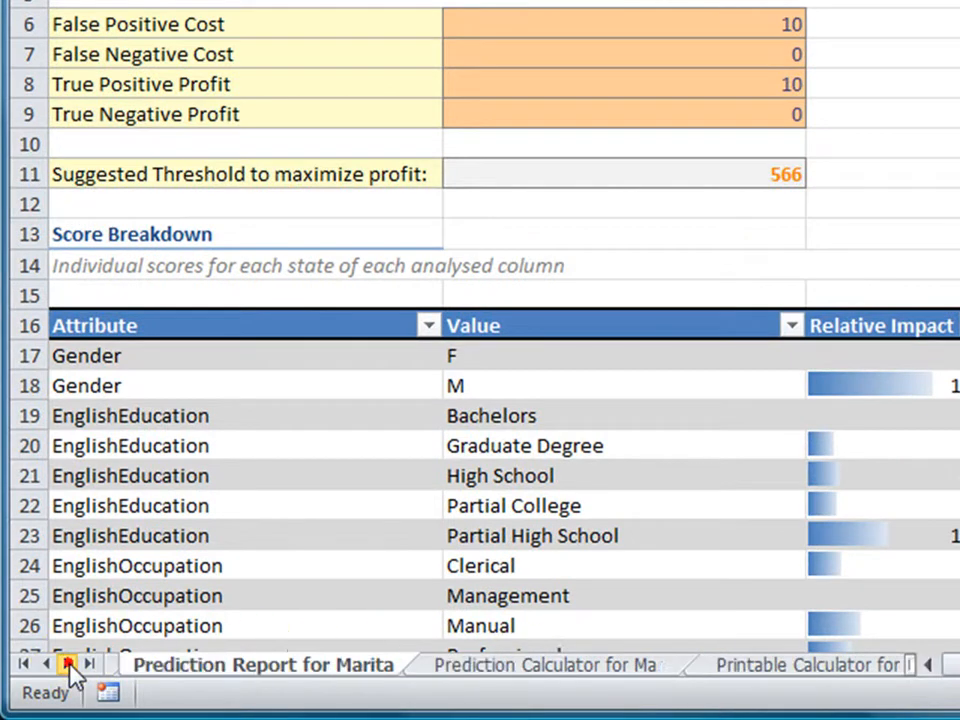
Run Prediction Calculator on EmployeeTable with target MaritalStatus exactly M.
{"action": "left_click", "coordinate": [475, 685]}
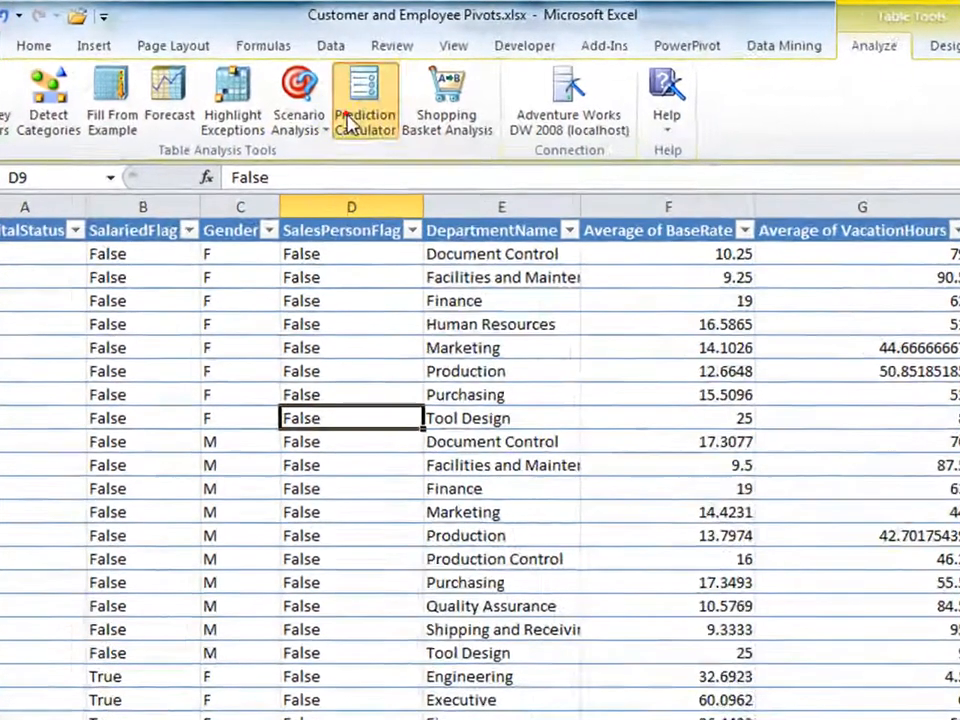
{"action": "left_click", "coordinate": [364, 95]}
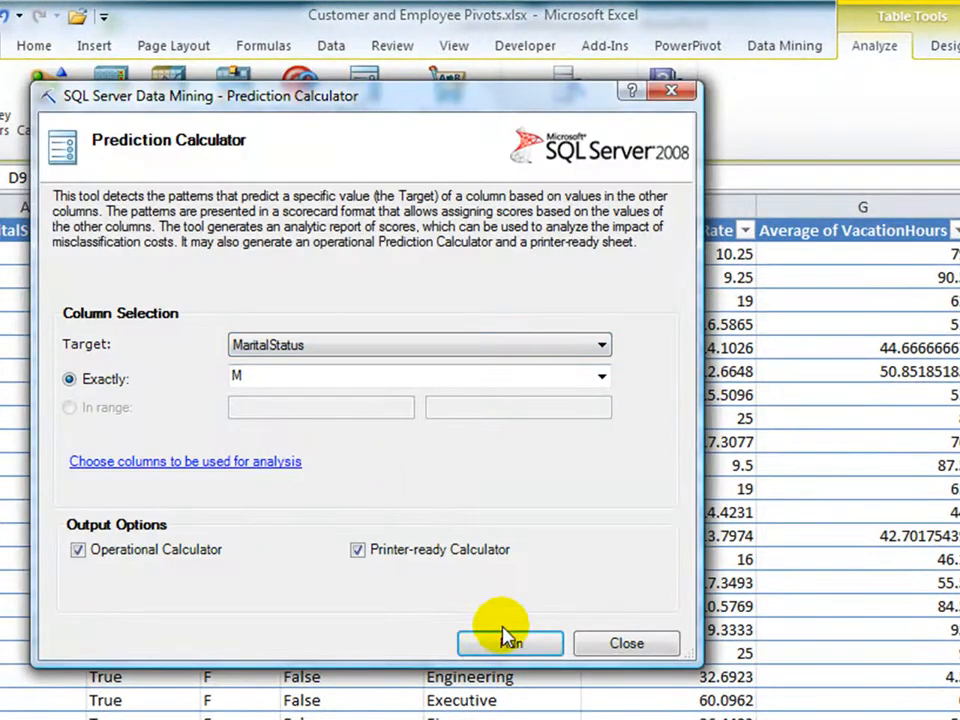
{"action": "left_click", "coordinate": [509, 643]}
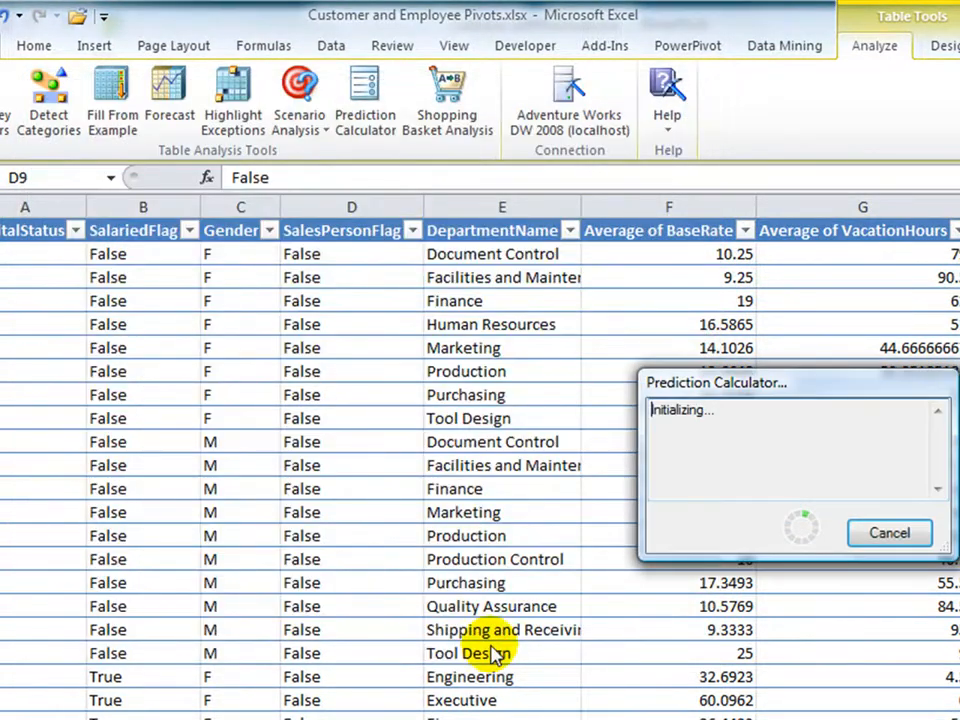